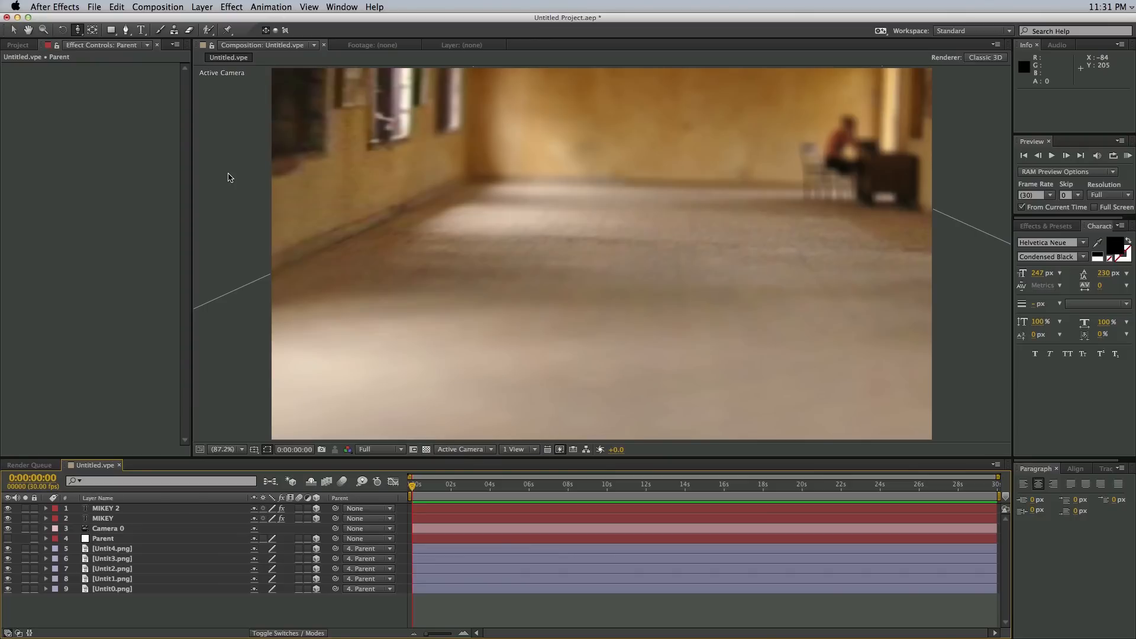
Step: Preview the finished animation, then open Photoshop's Vanishing Point filter
click(1066, 155)
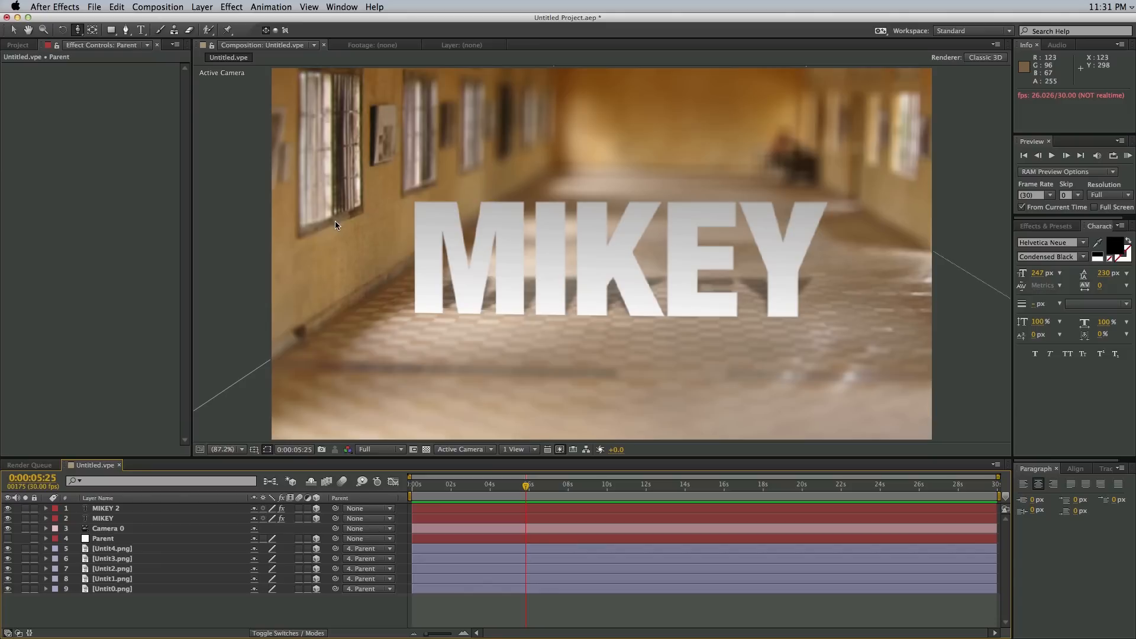
mouse_move(485, 493)
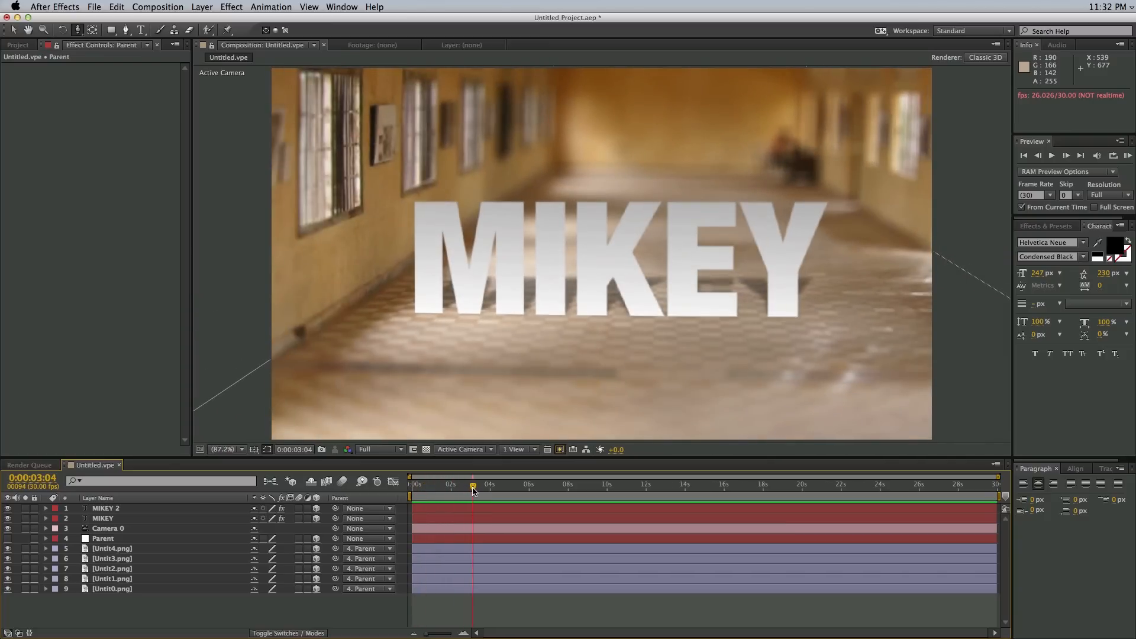
mouse_move(472, 487)
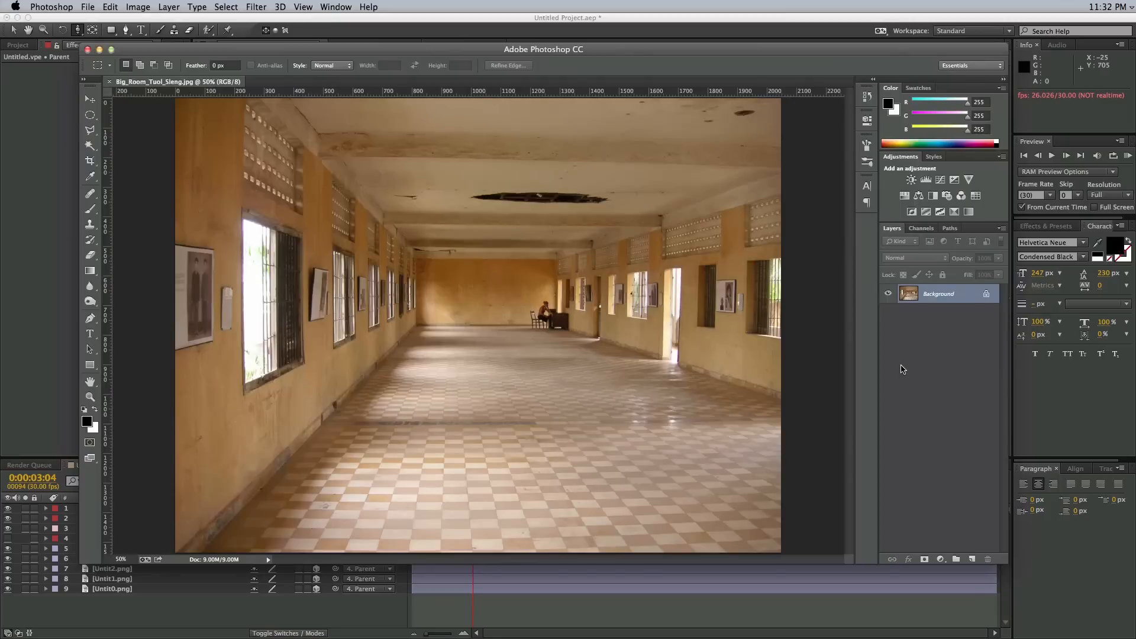
mouse_move(668, 313)
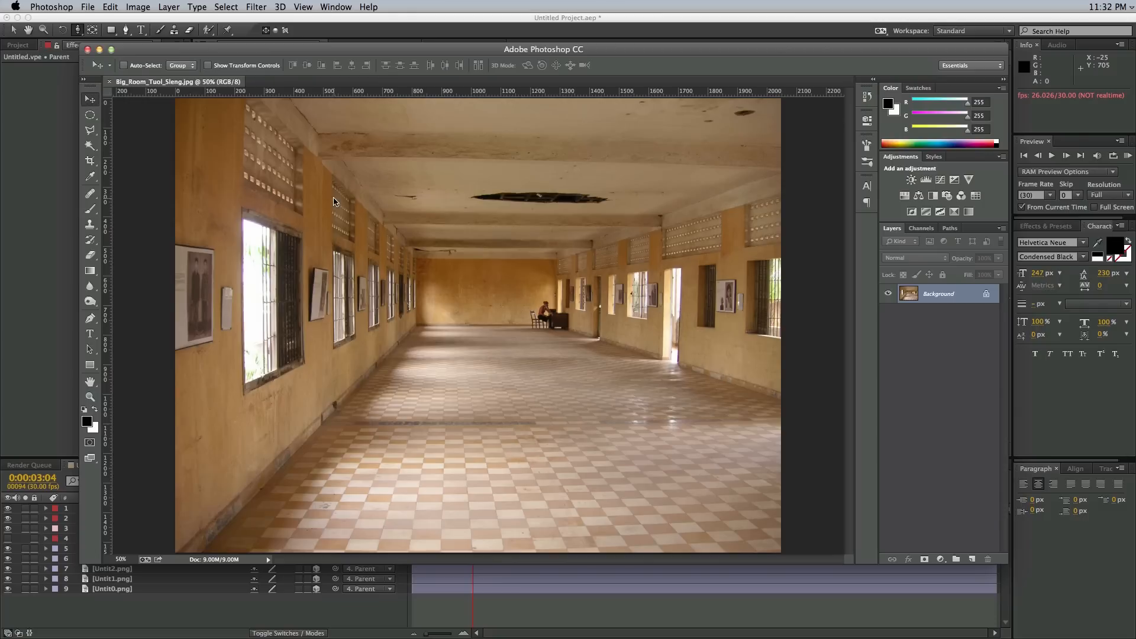
mouse_move(316, 249)
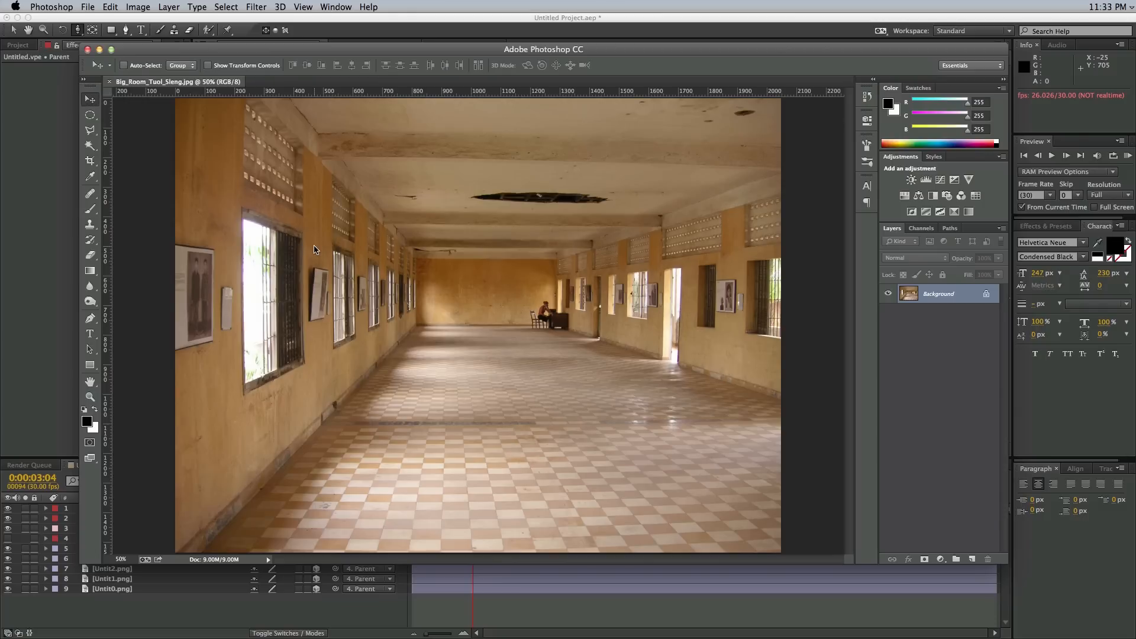
mouse_move(334, 249)
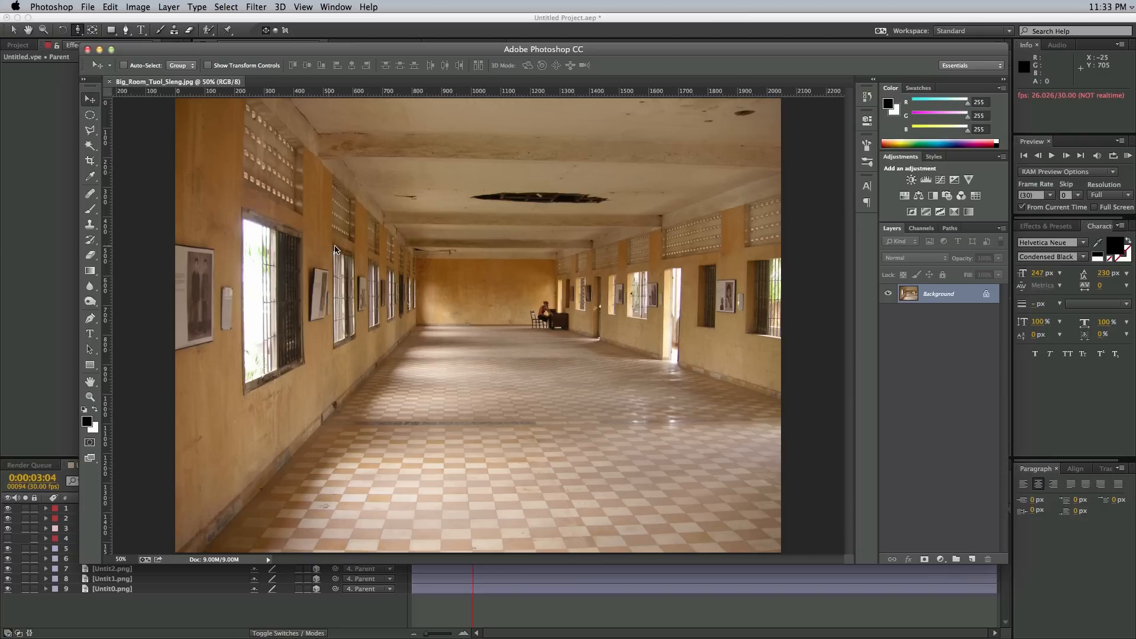
mouse_move(453, 280)
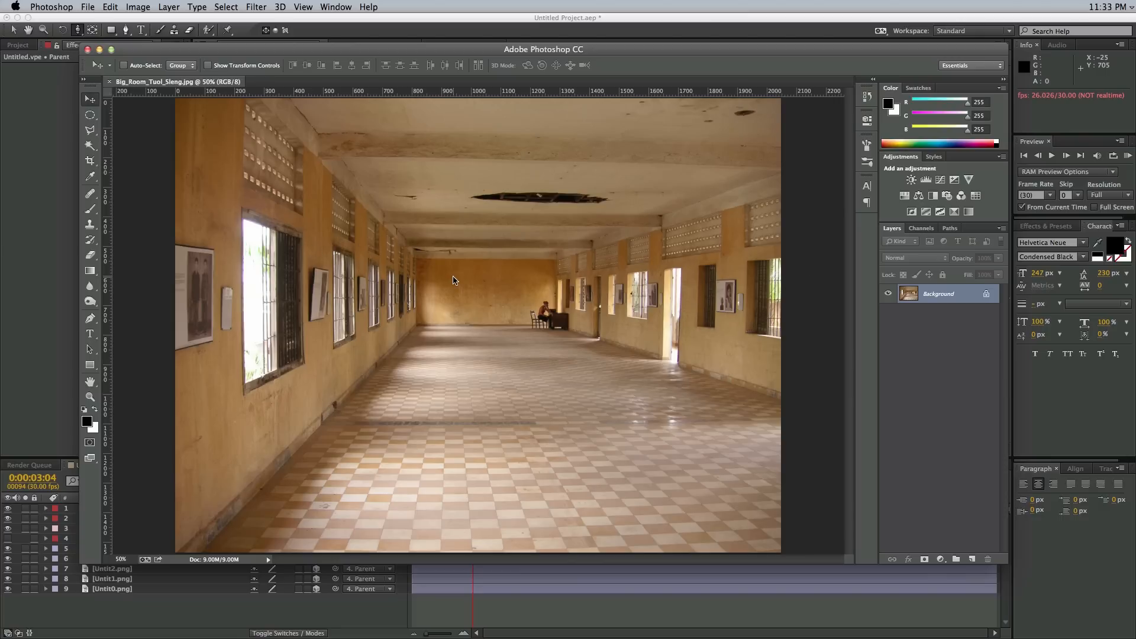
mouse_move(451, 274)
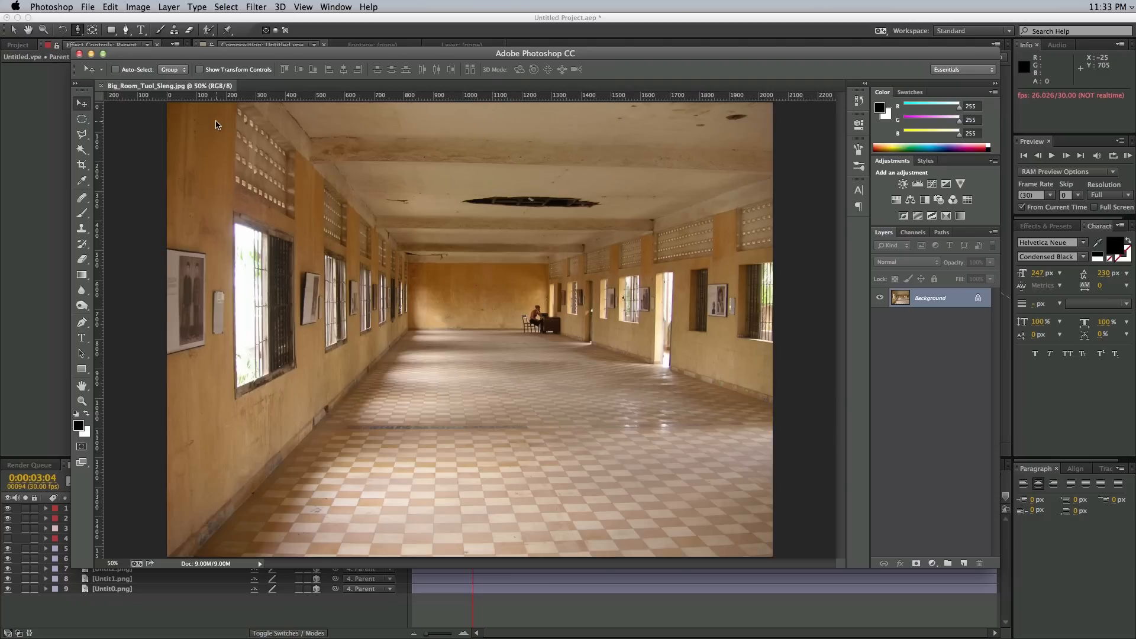
click(256, 7)
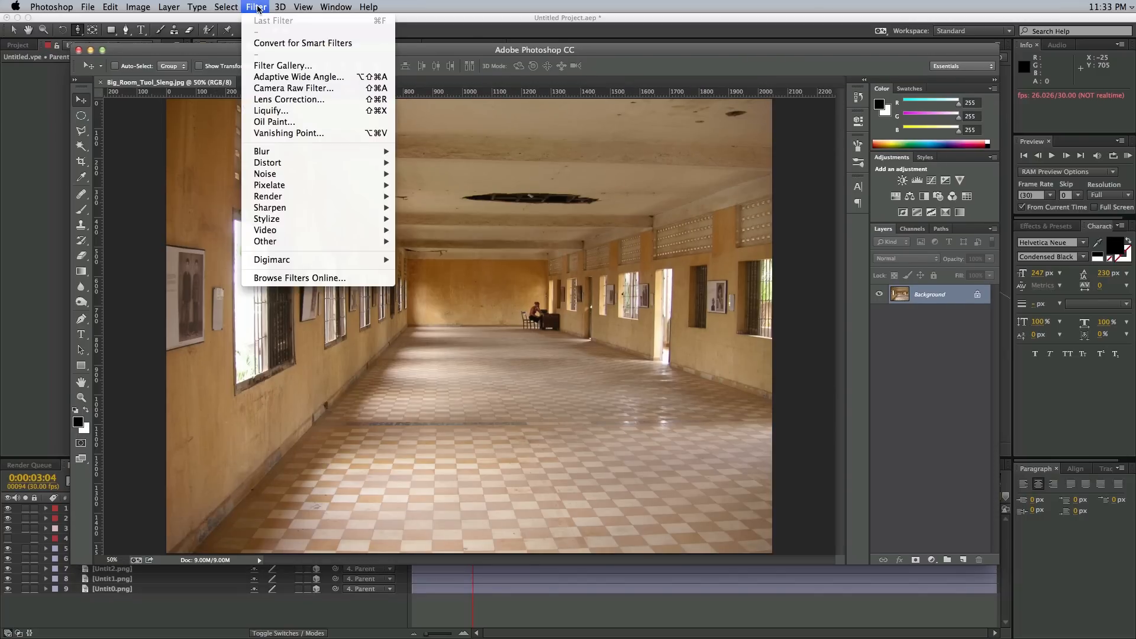
click(288, 133)
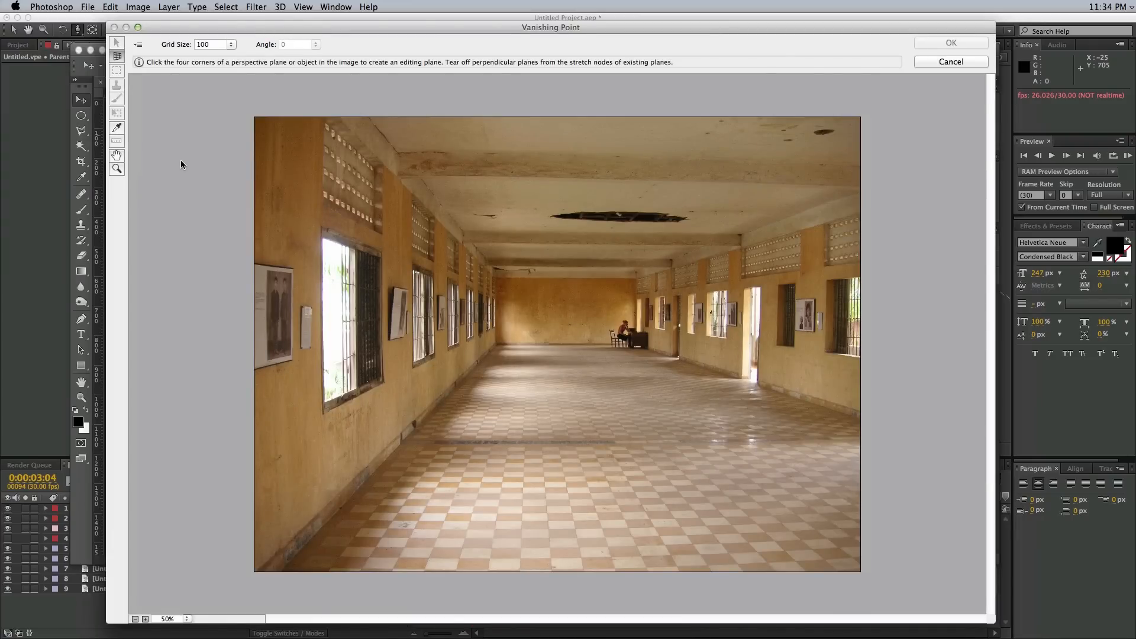
mouse_move(531, 270)
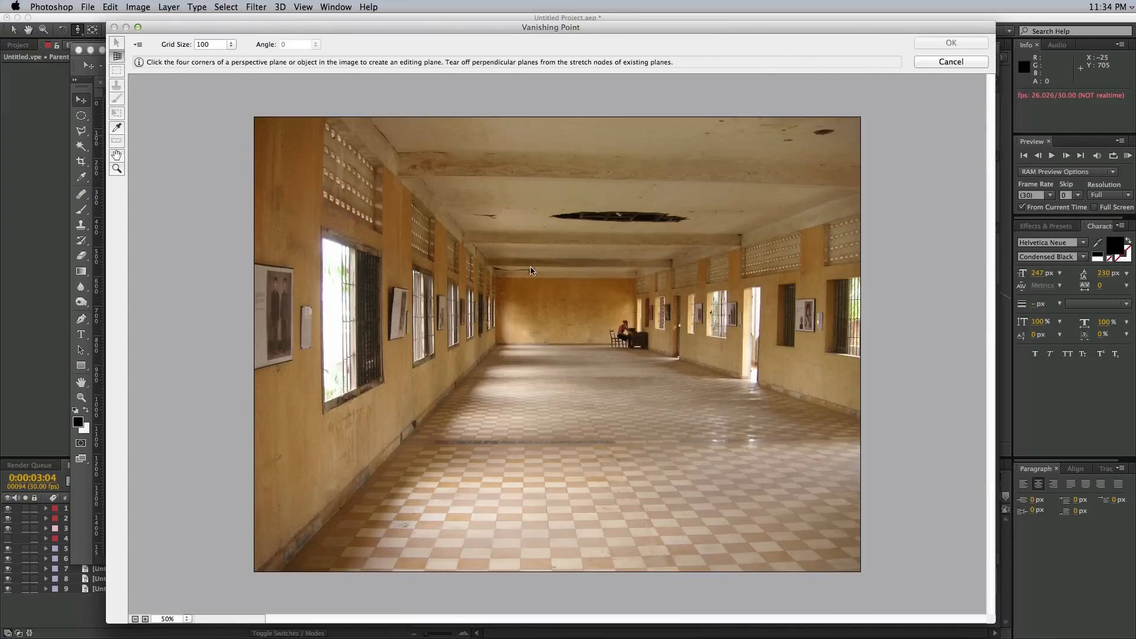
mouse_move(534, 345)
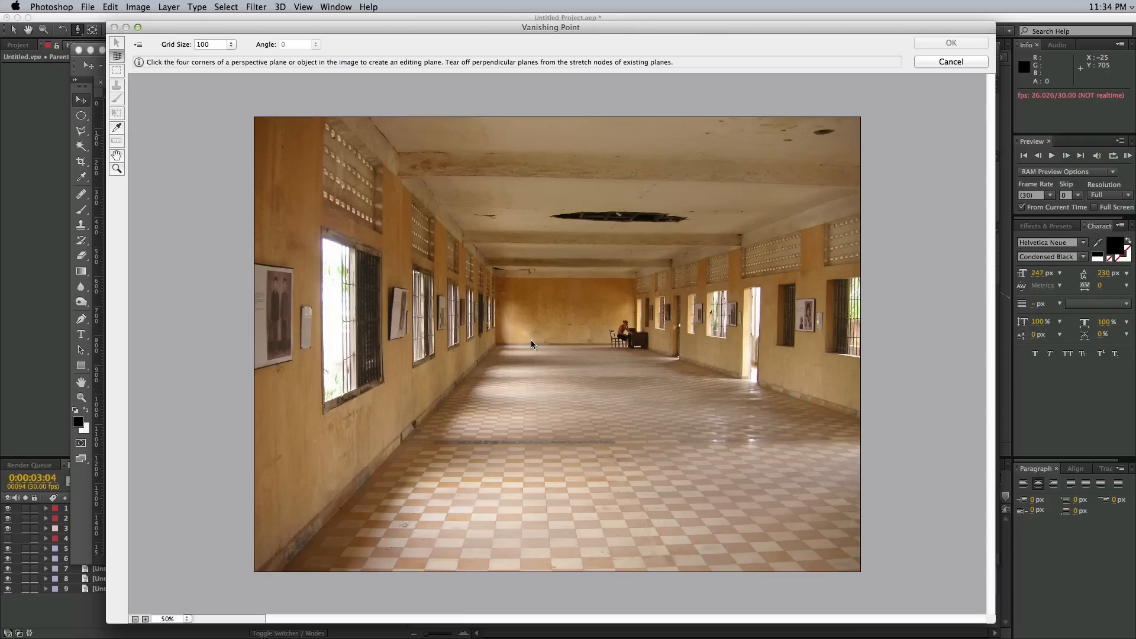
mouse_move(235, 142)
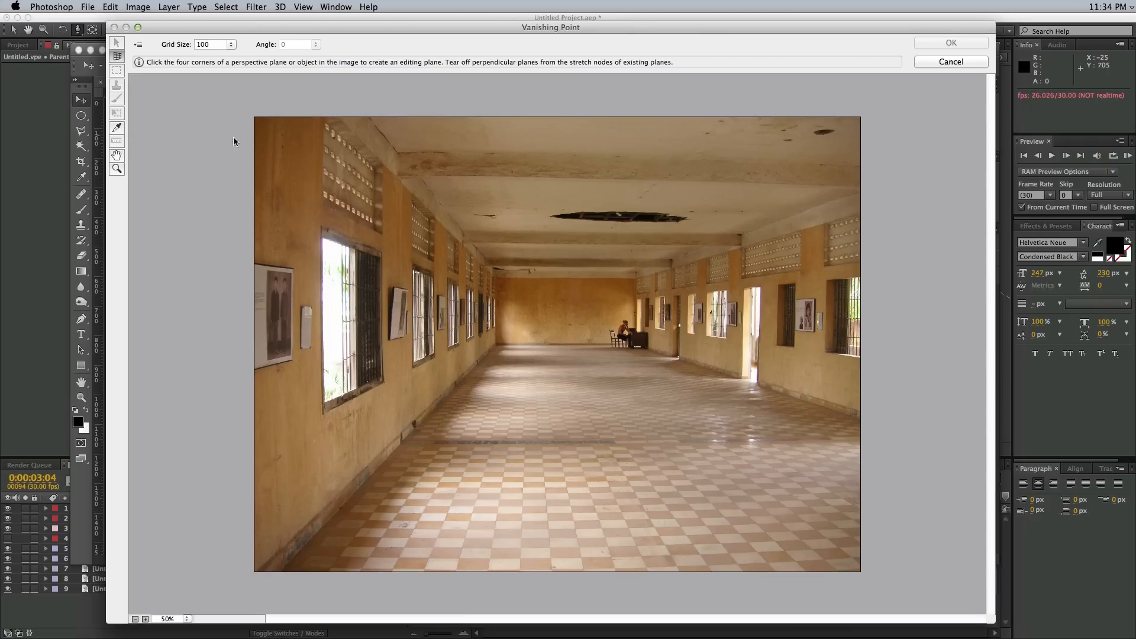
mouse_move(505, 345)
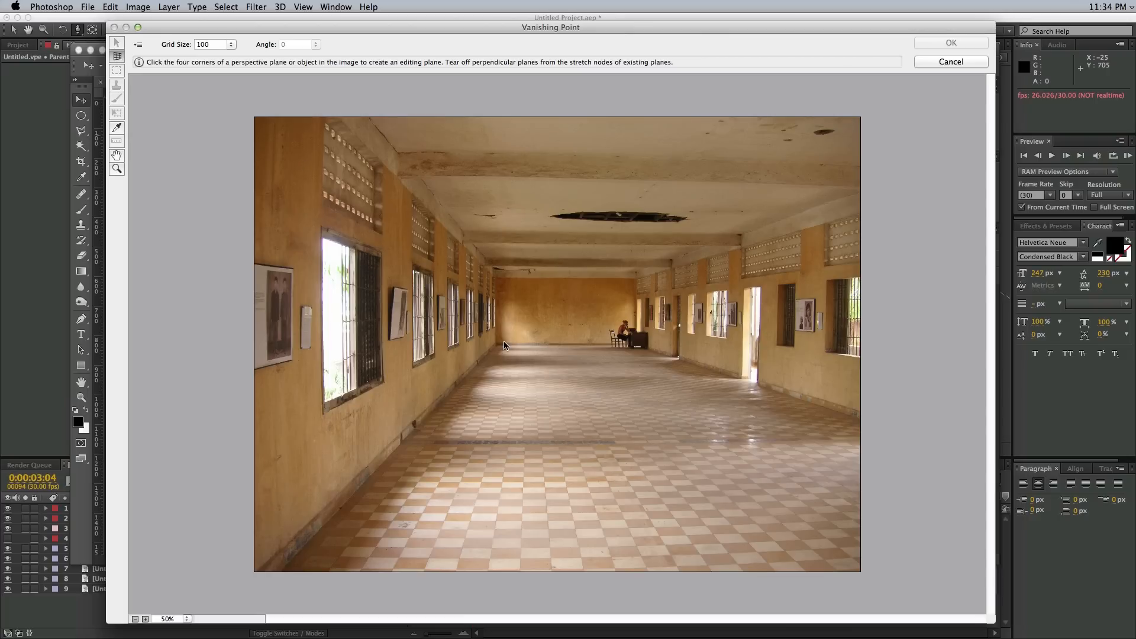
mouse_move(497, 348)
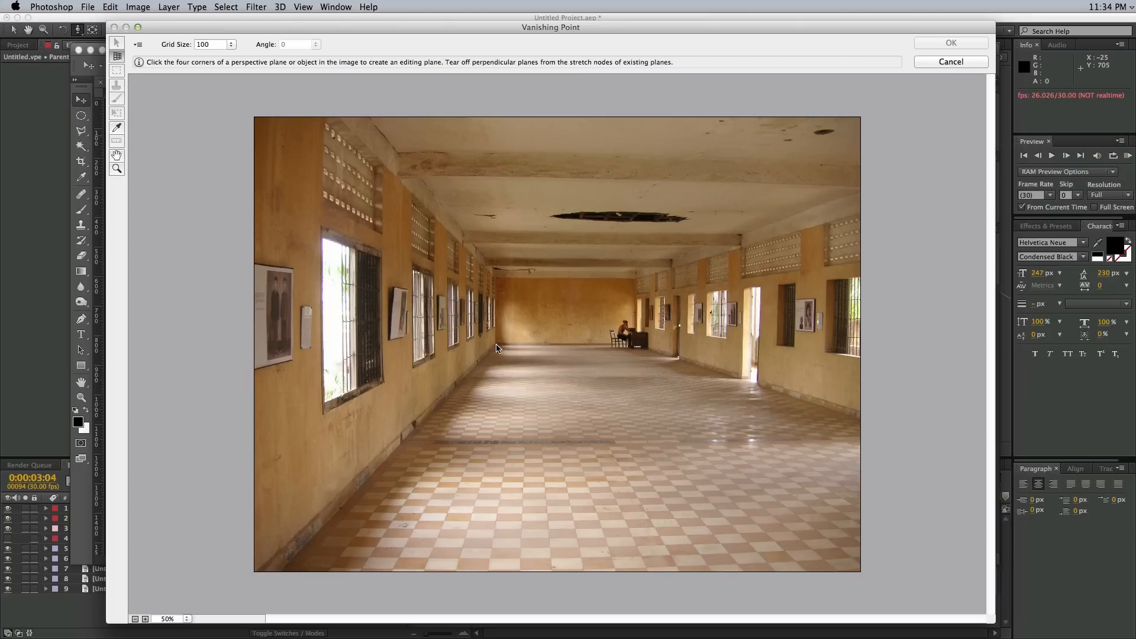
Step: Place the floor plane's far-left, near-left and near-right corners along the corridor floor
click(417, 436)
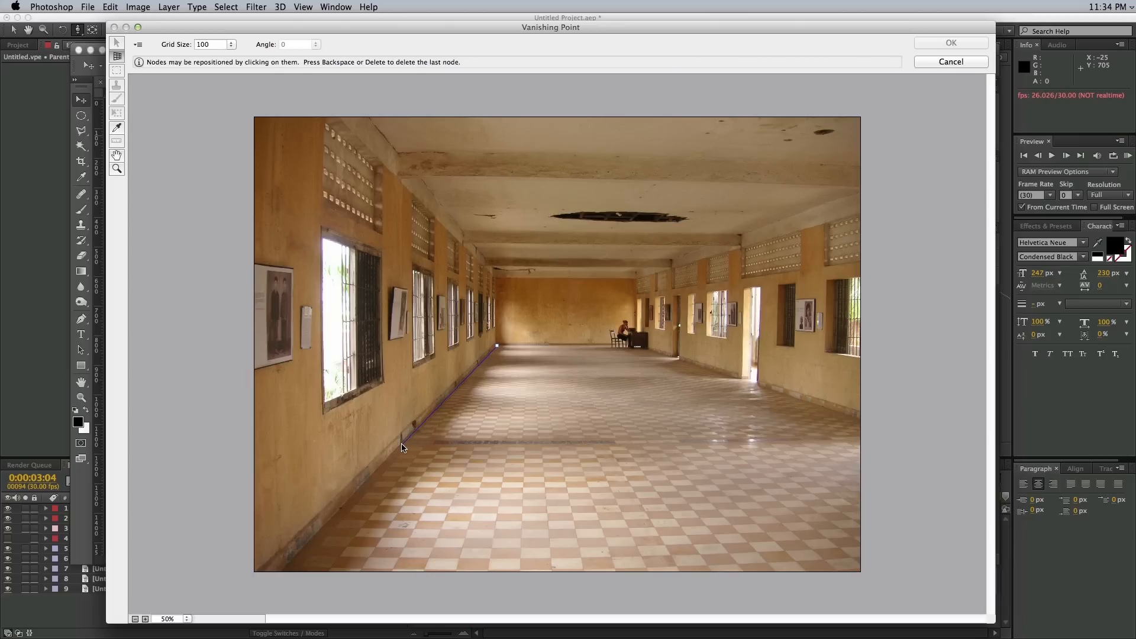
click(779, 448)
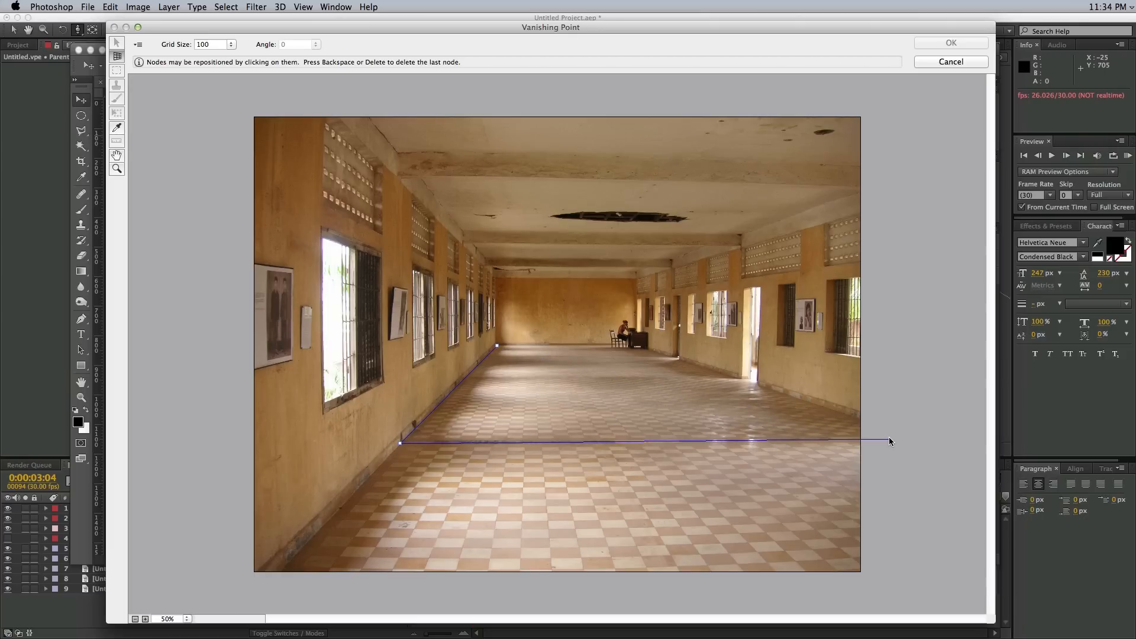
click(923, 439)
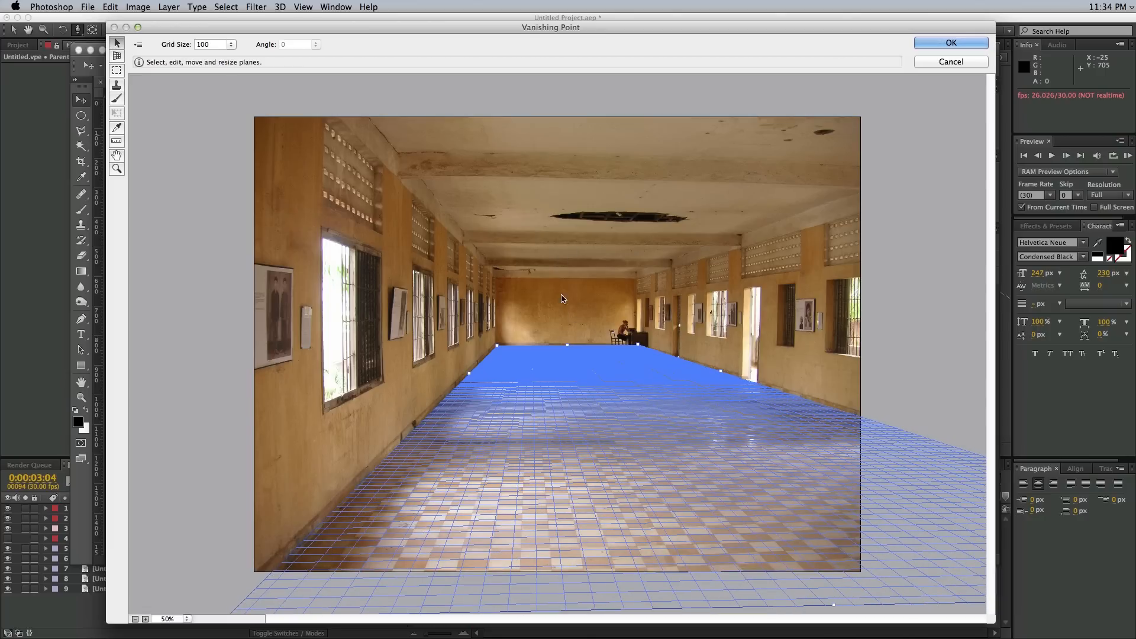
mouse_move(519, 190)
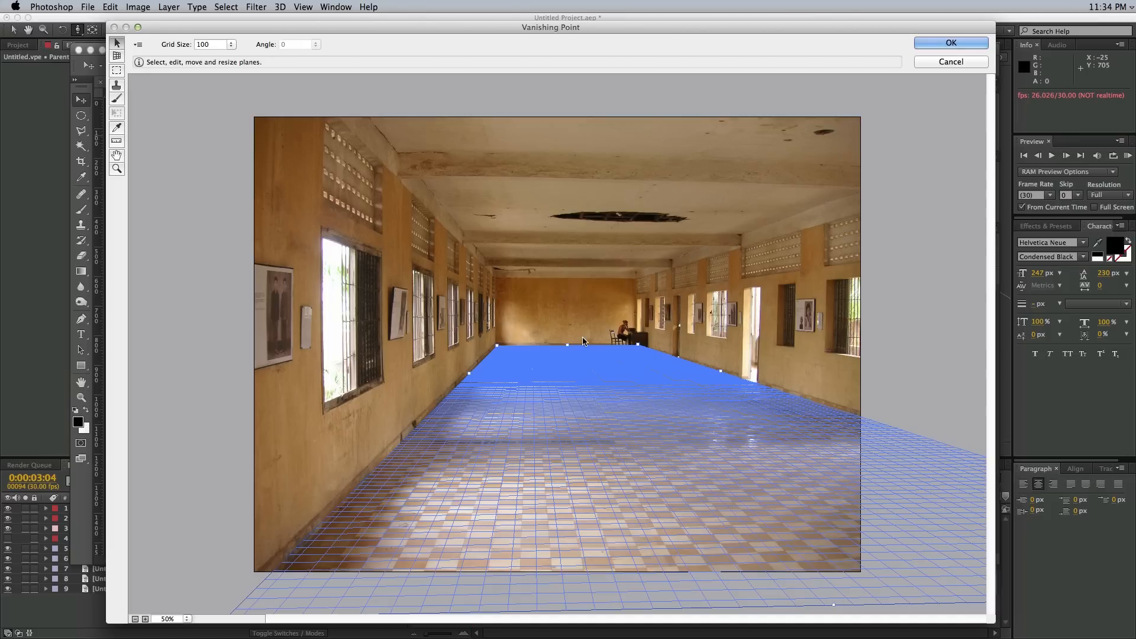
mouse_move(568, 348)
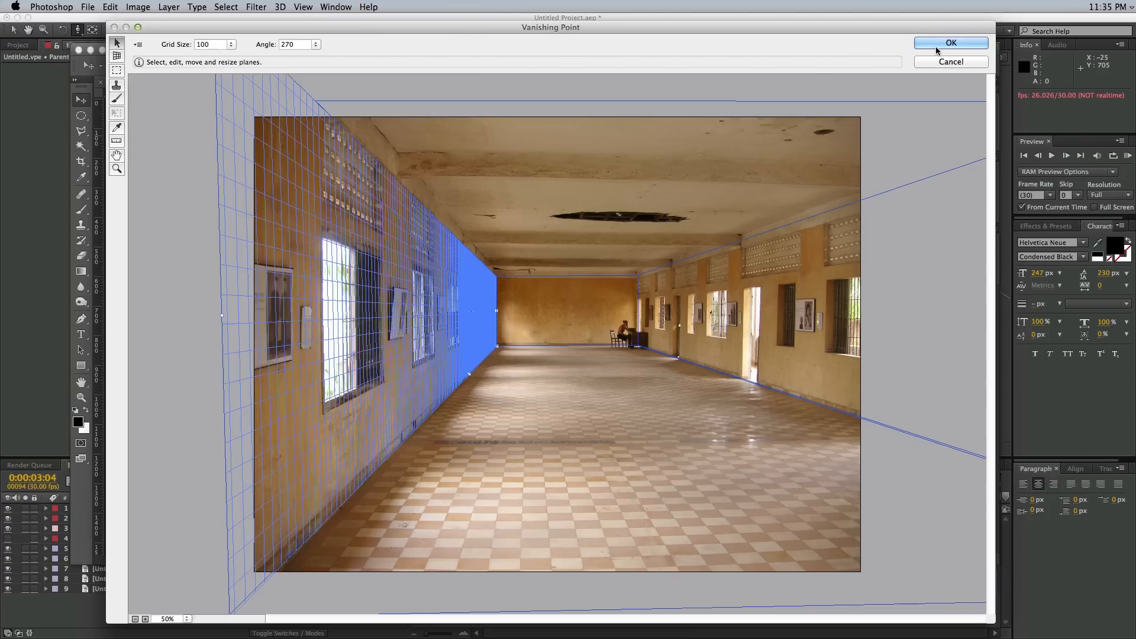
mouse_move(387, 65)
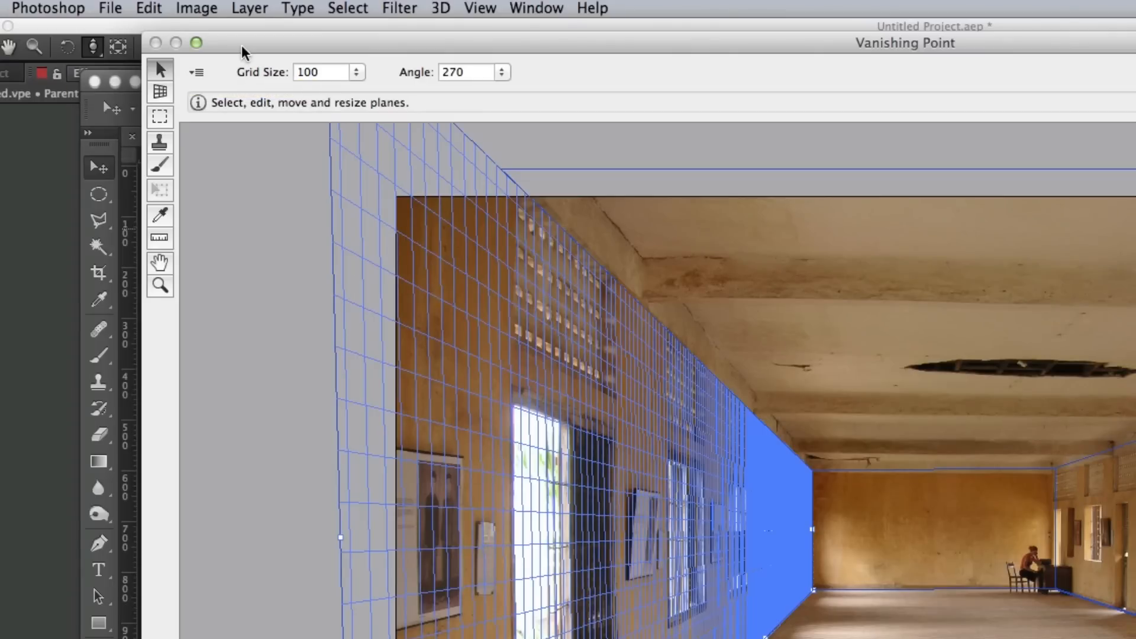
Step: Export the planes with Export for After Effects (.vpe), saving as big room.vpe
click(196, 71)
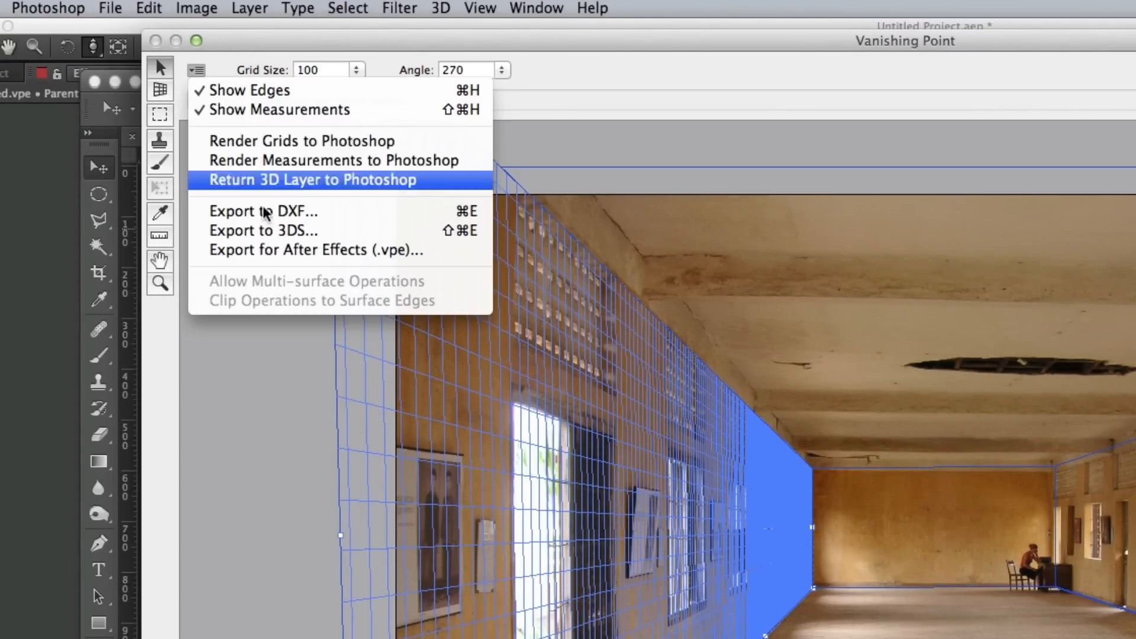
mouse_move(312, 249)
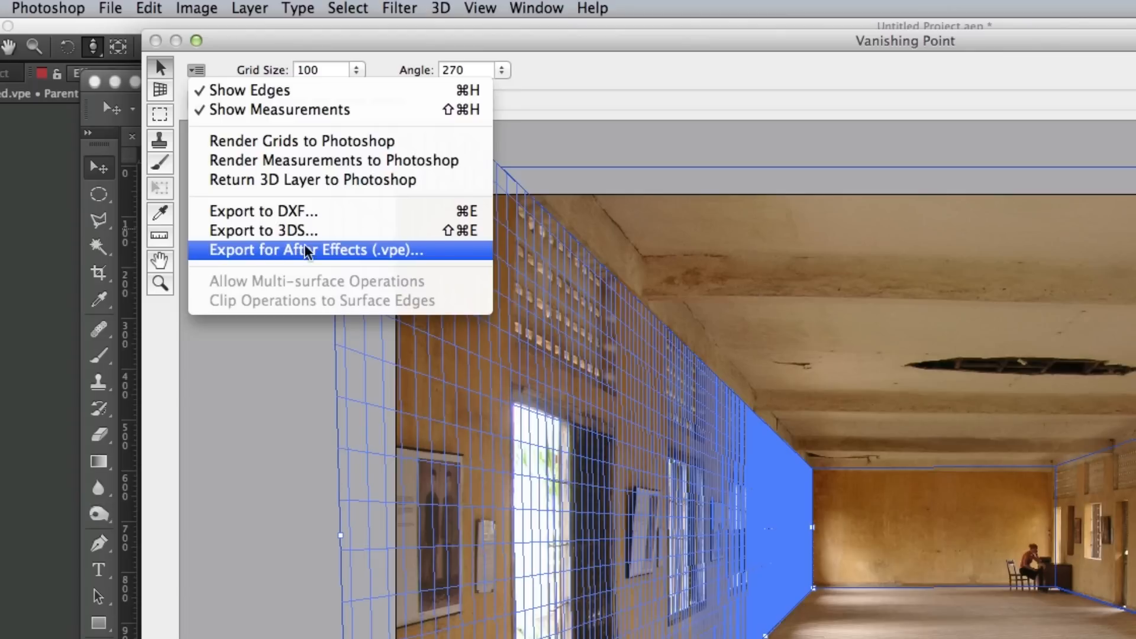
mouse_move(335, 254)
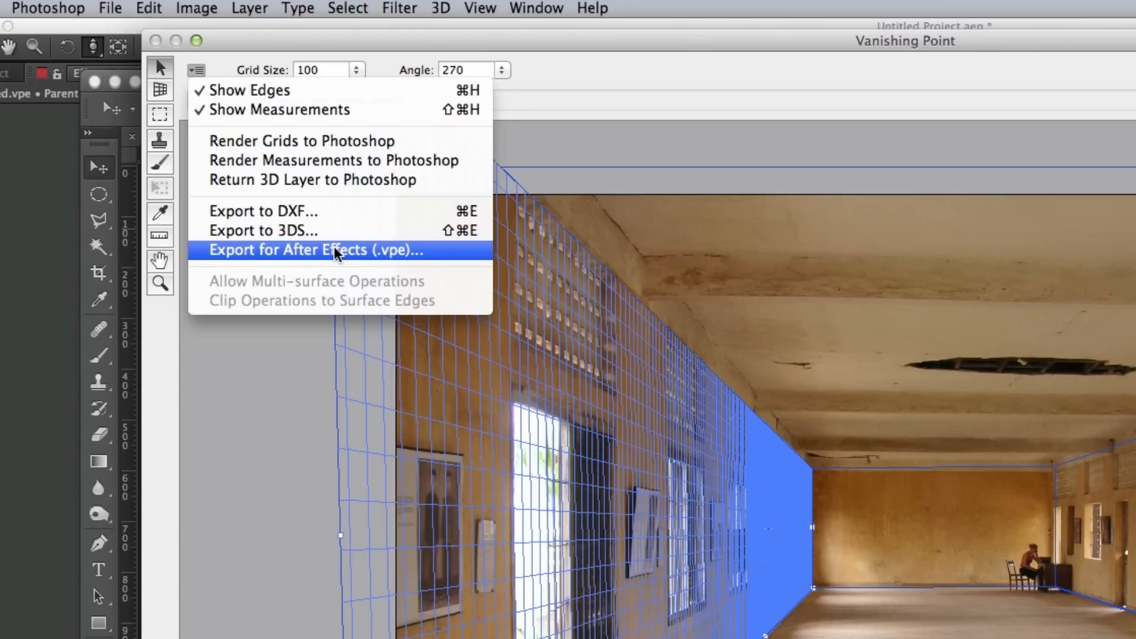
click(316, 250)
text(big room.vpe)
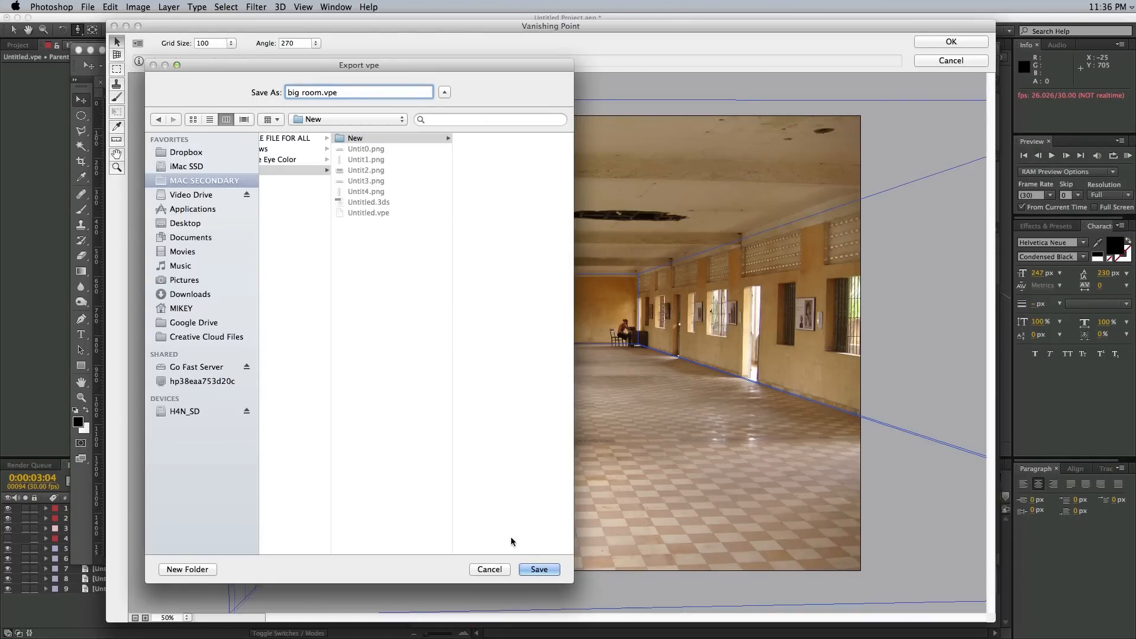
click(539, 569)
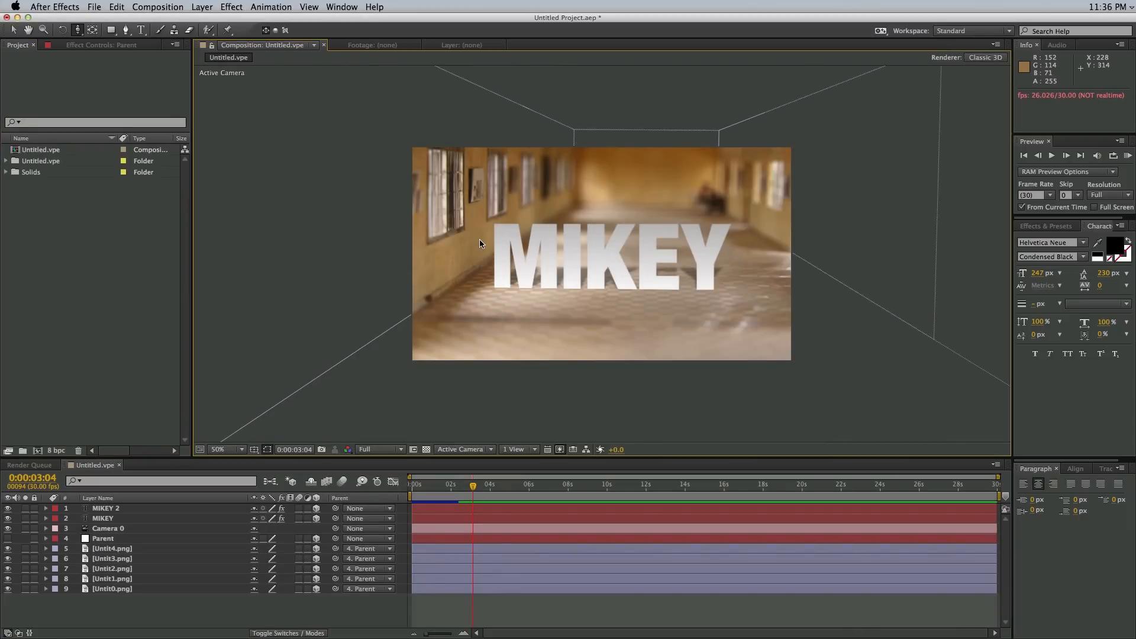
mouse_move(101, 89)
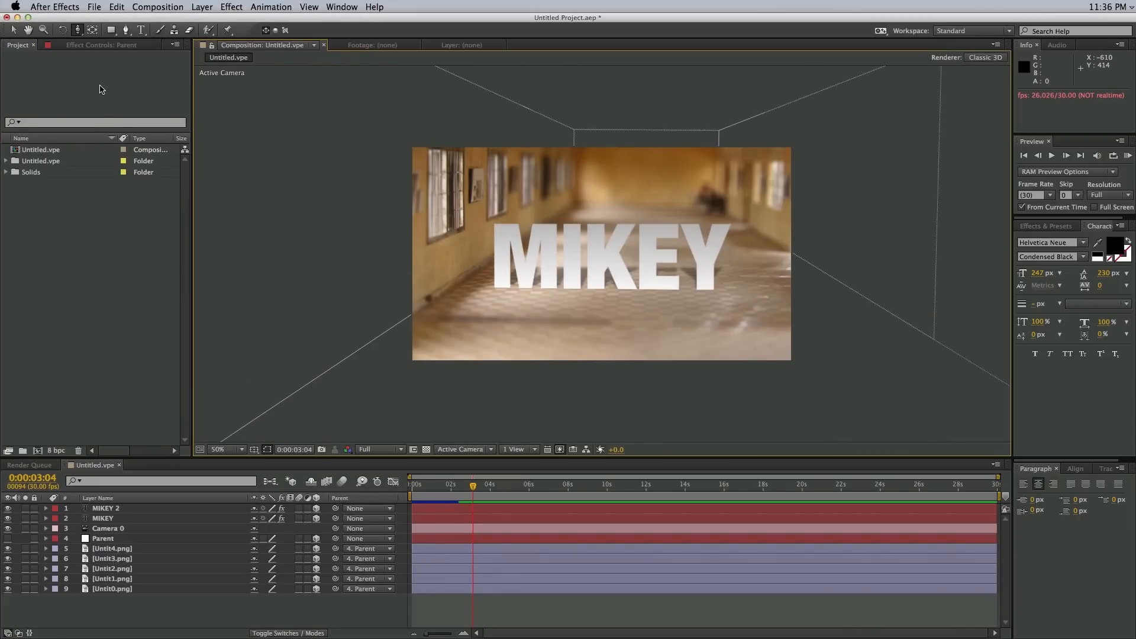
Step: Import big room.vpe as a Vanishing Point file and select the big room composition
click(94, 6)
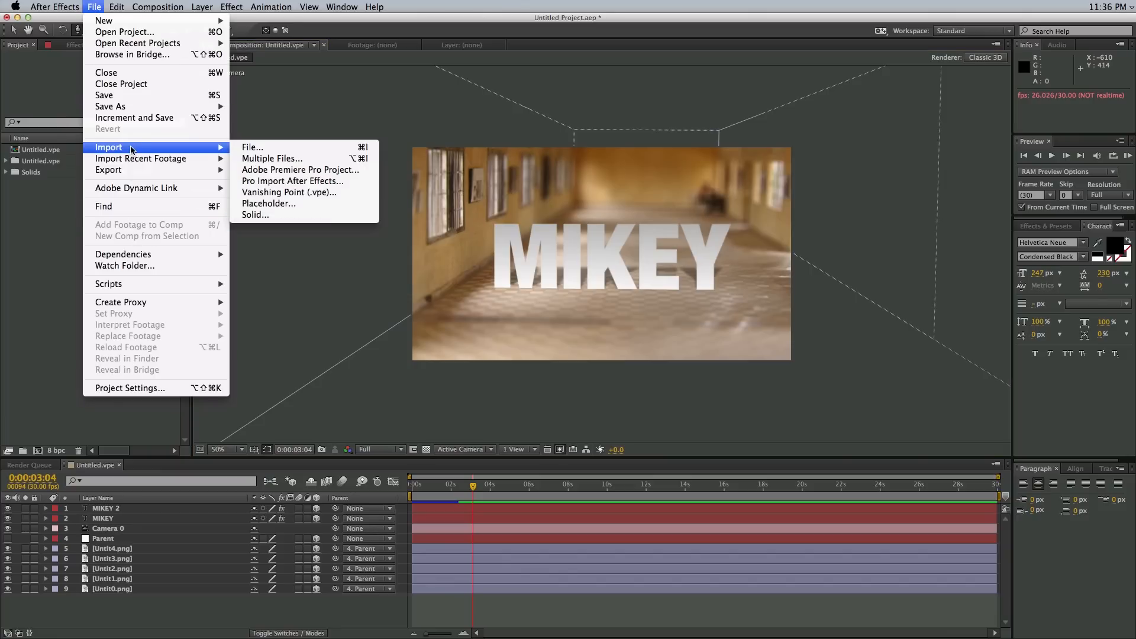
mouse_move(290, 192)
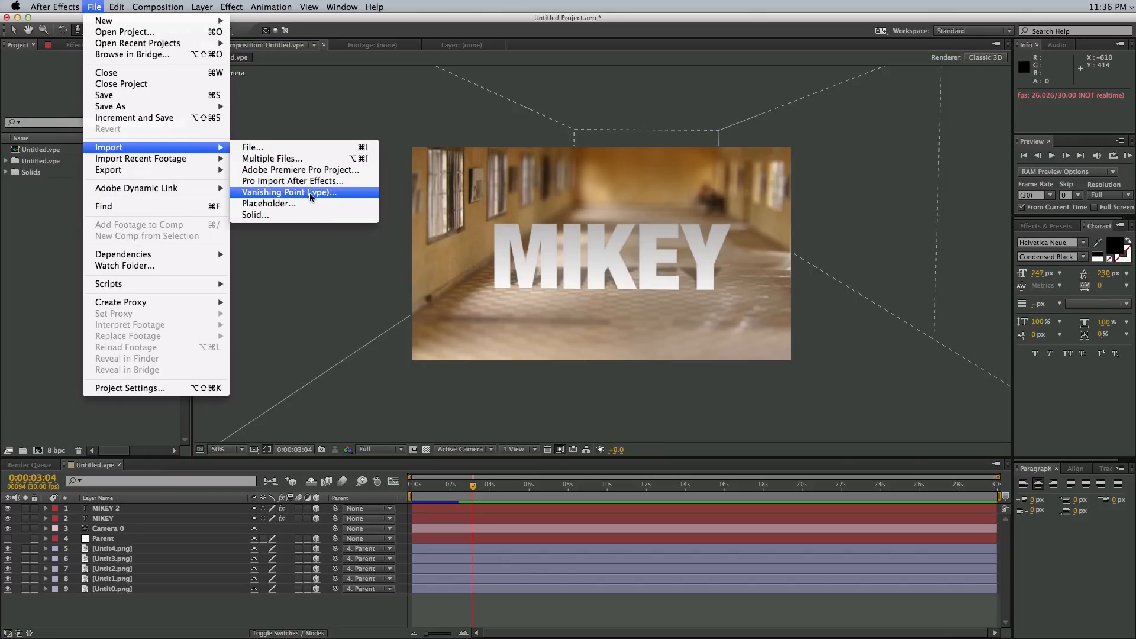
click(289, 192)
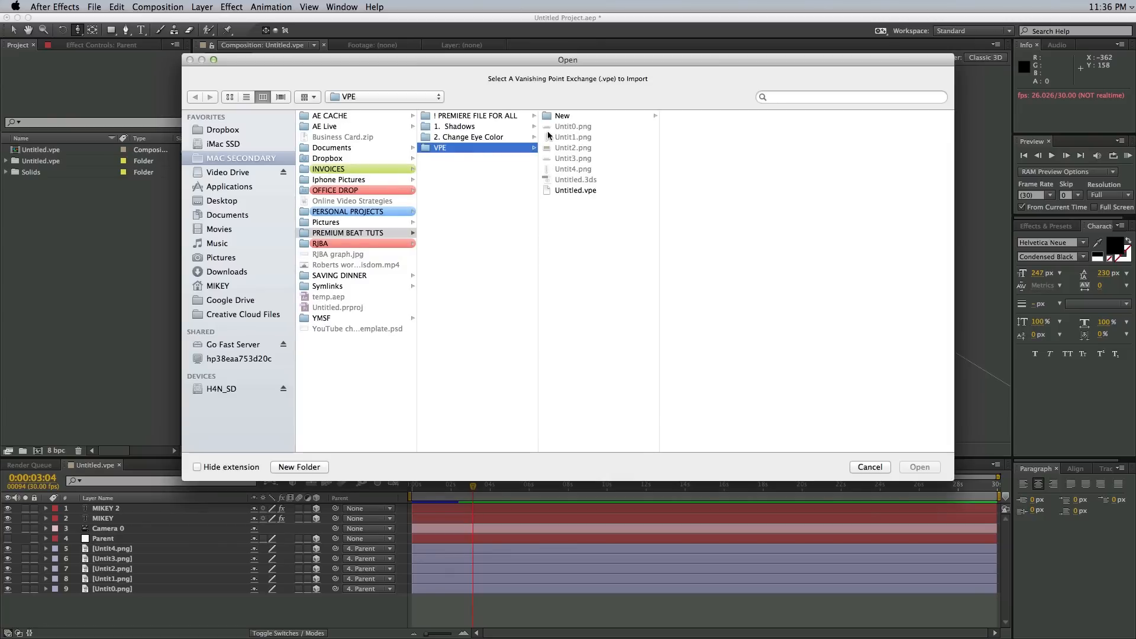
click(562, 116)
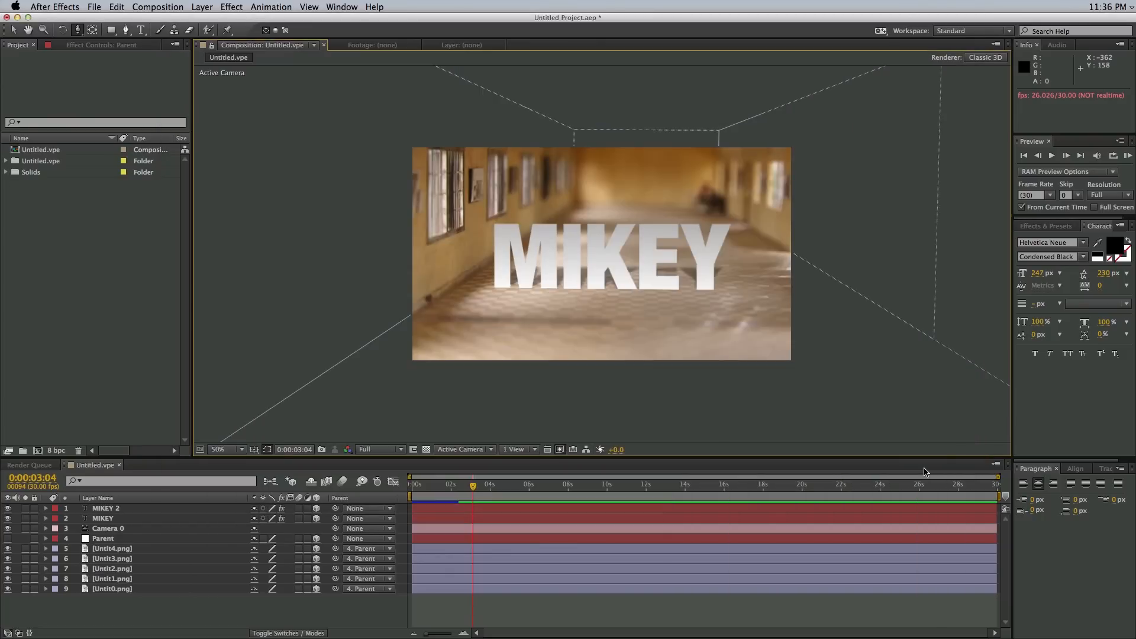
click(43, 183)
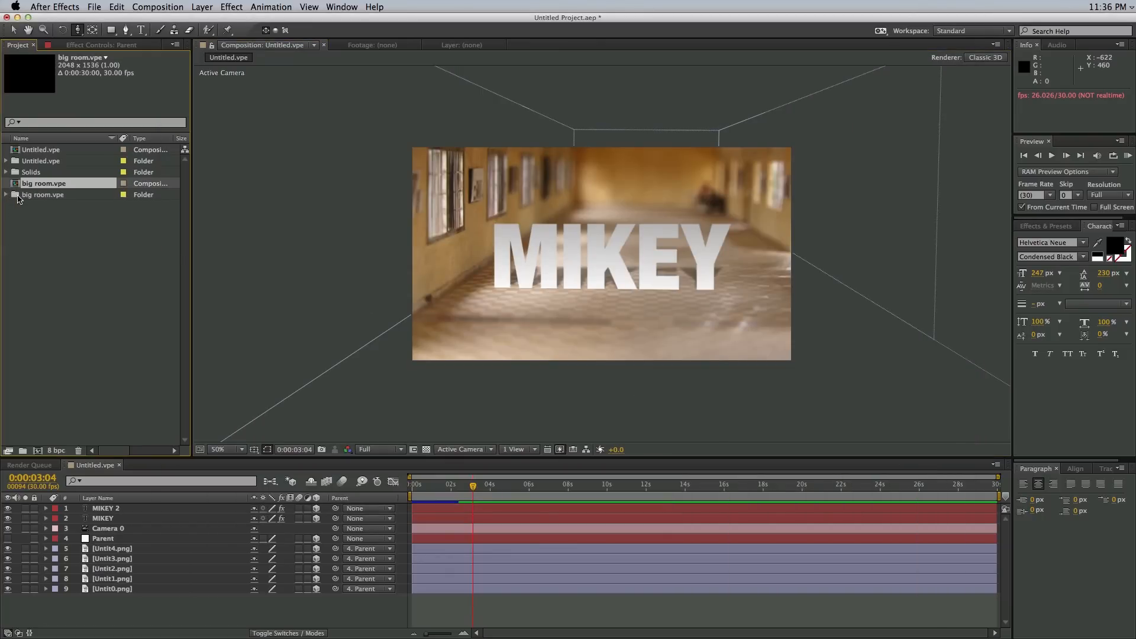
click(43, 182)
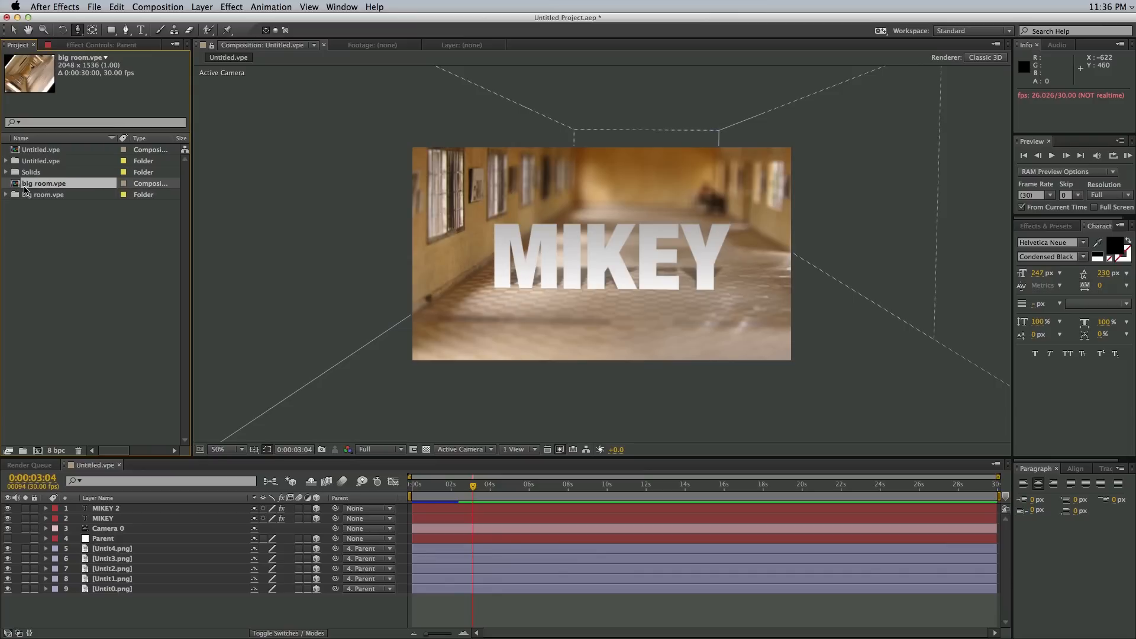
Step: Open big room at 25%, set Parent Z rotation to 324.1°, and select the camera
double_click(43, 183)
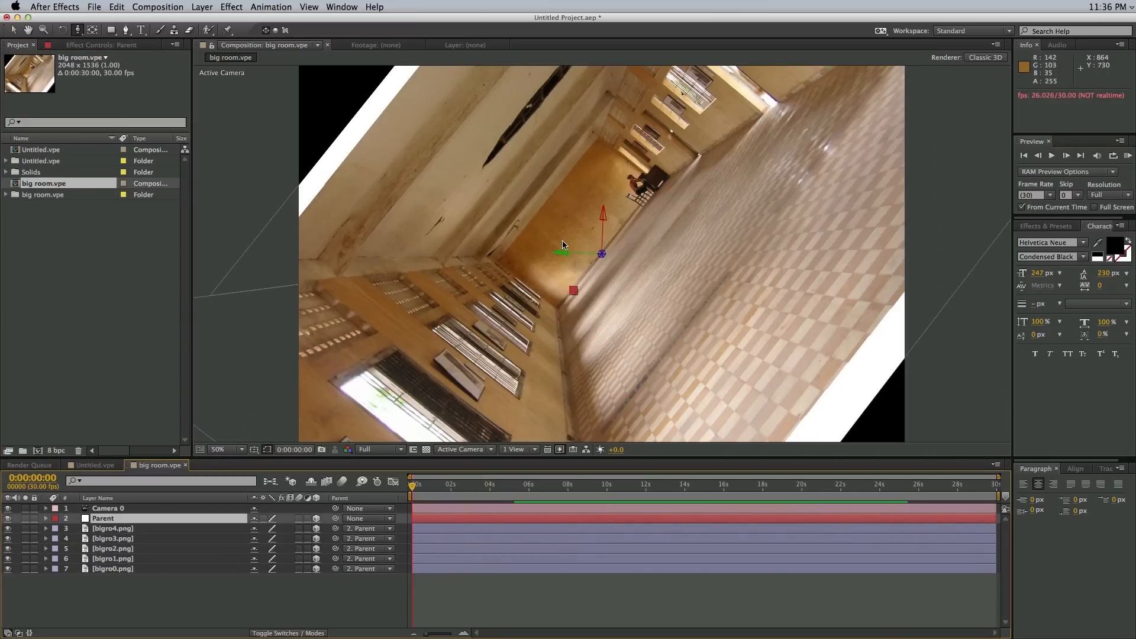
click(222, 449)
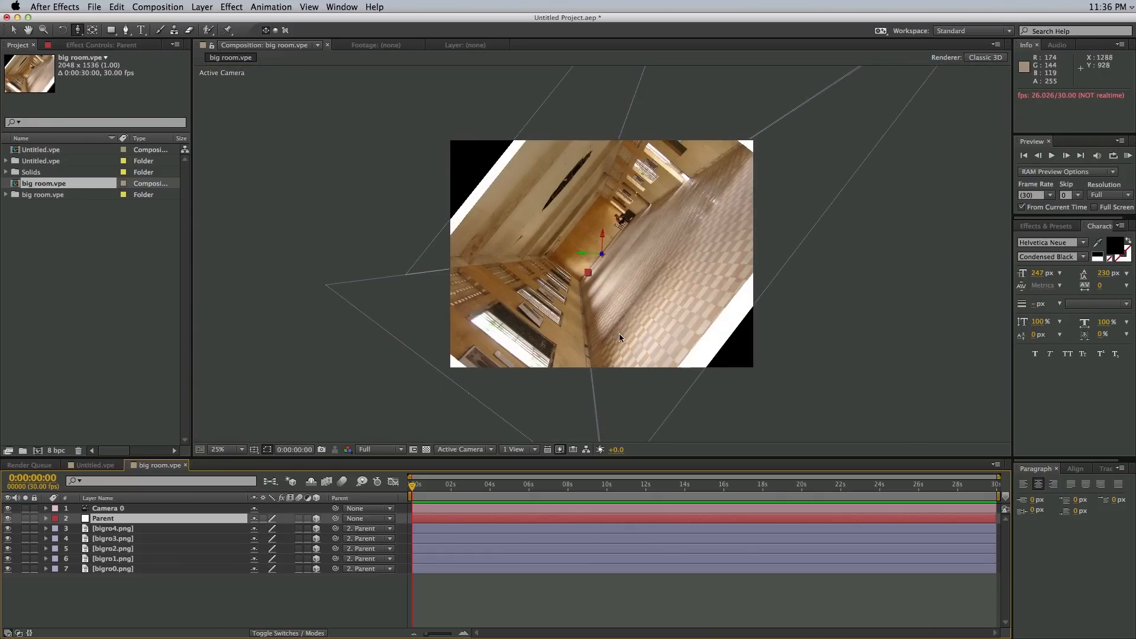
mouse_move(116, 519)
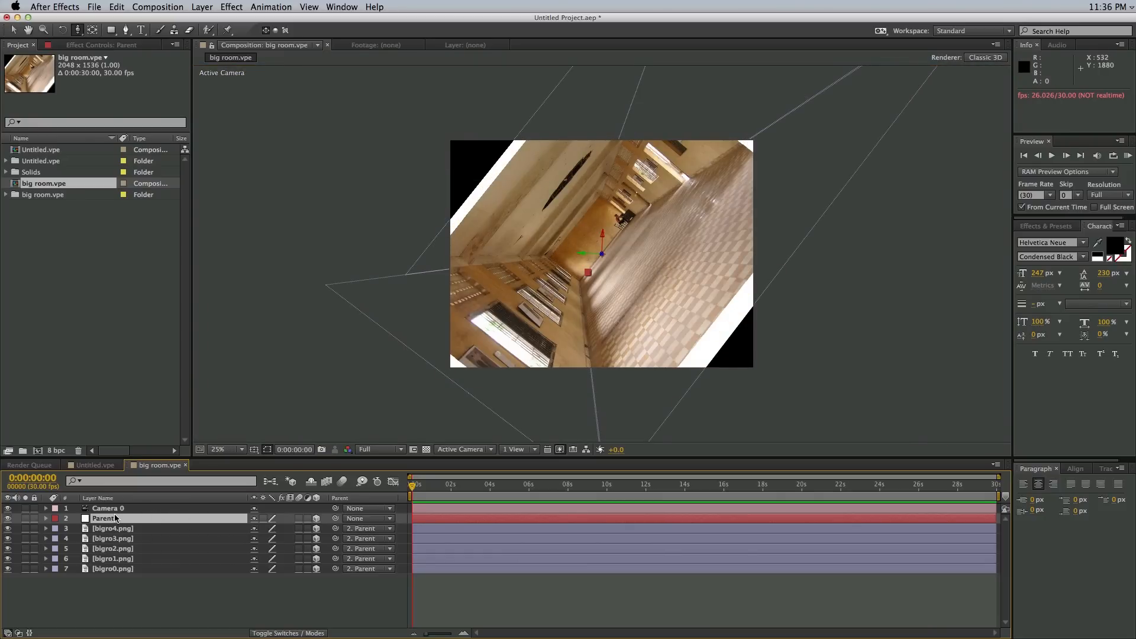
click(113, 539)
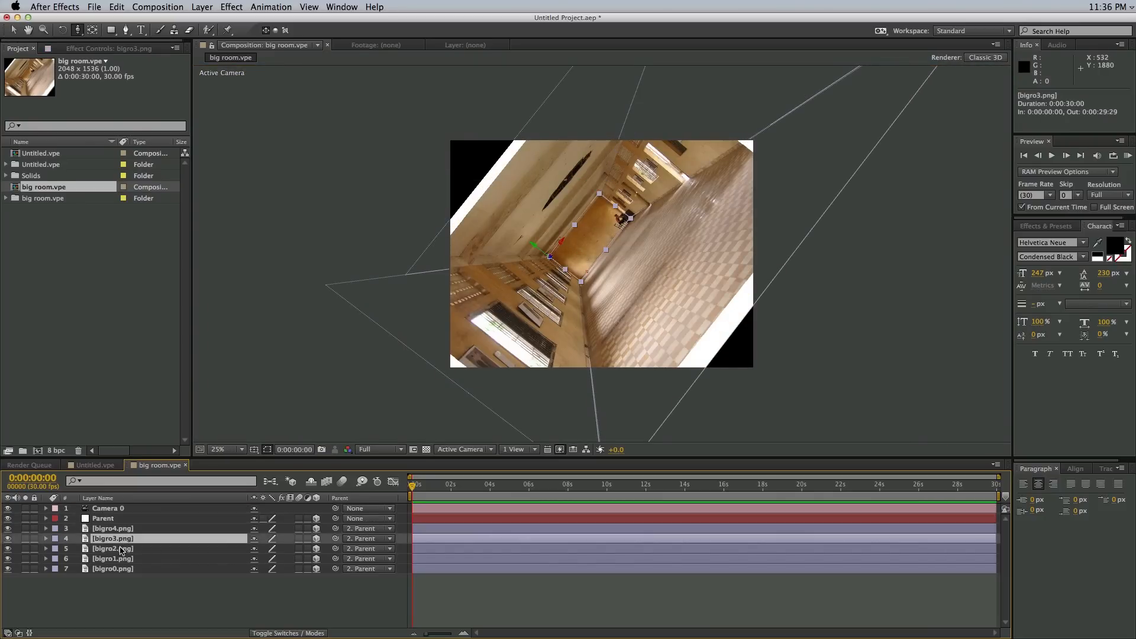
click(112, 528)
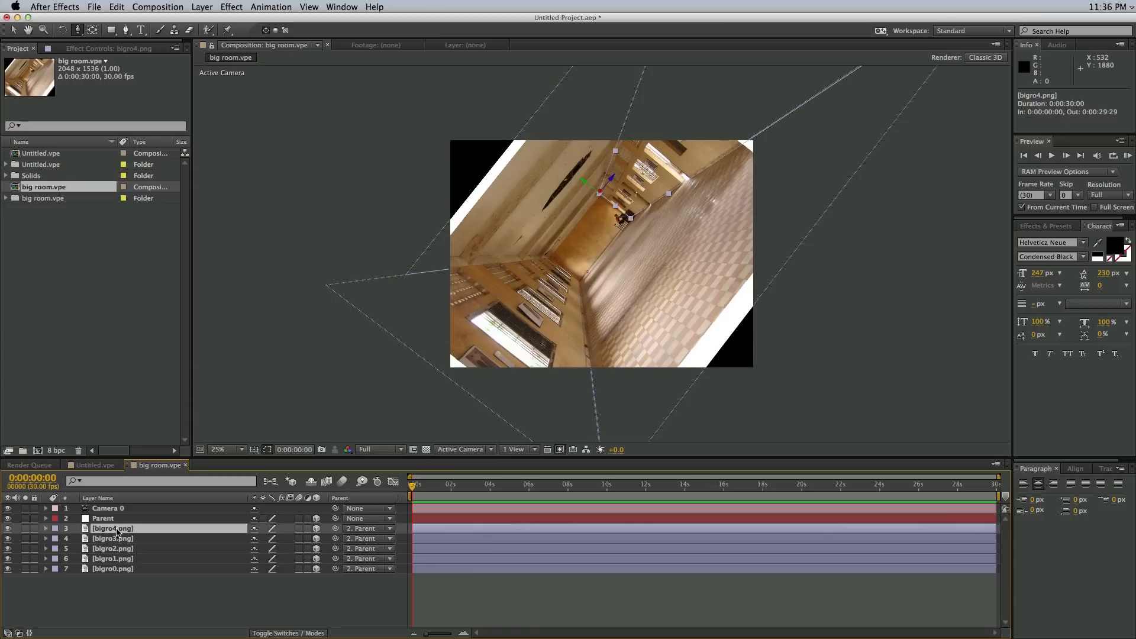
click(103, 519)
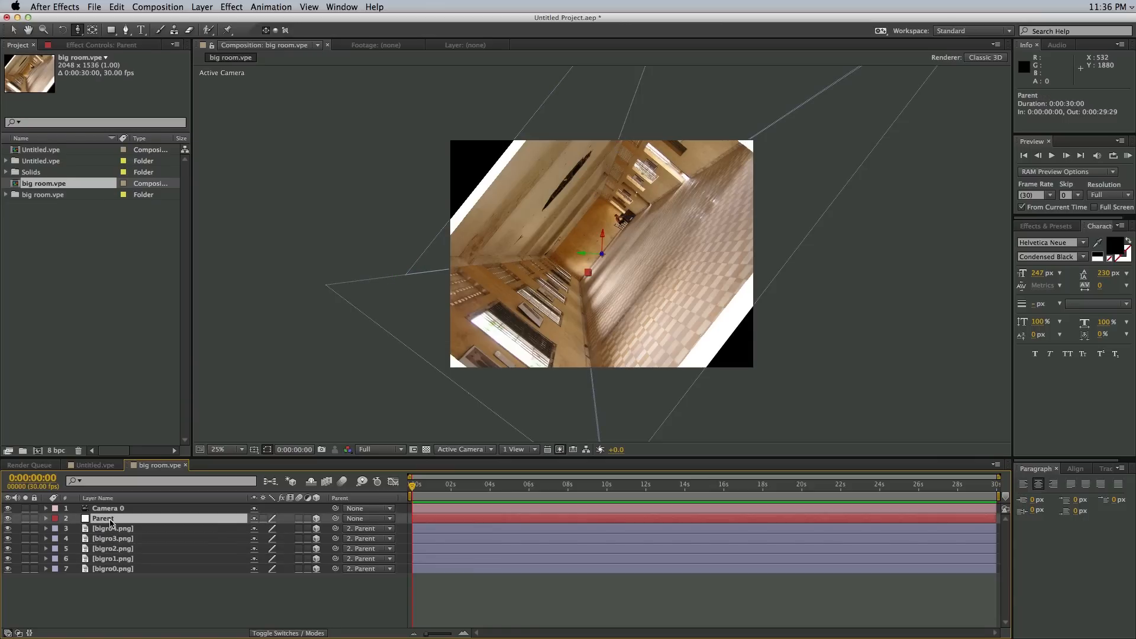
click(46, 520)
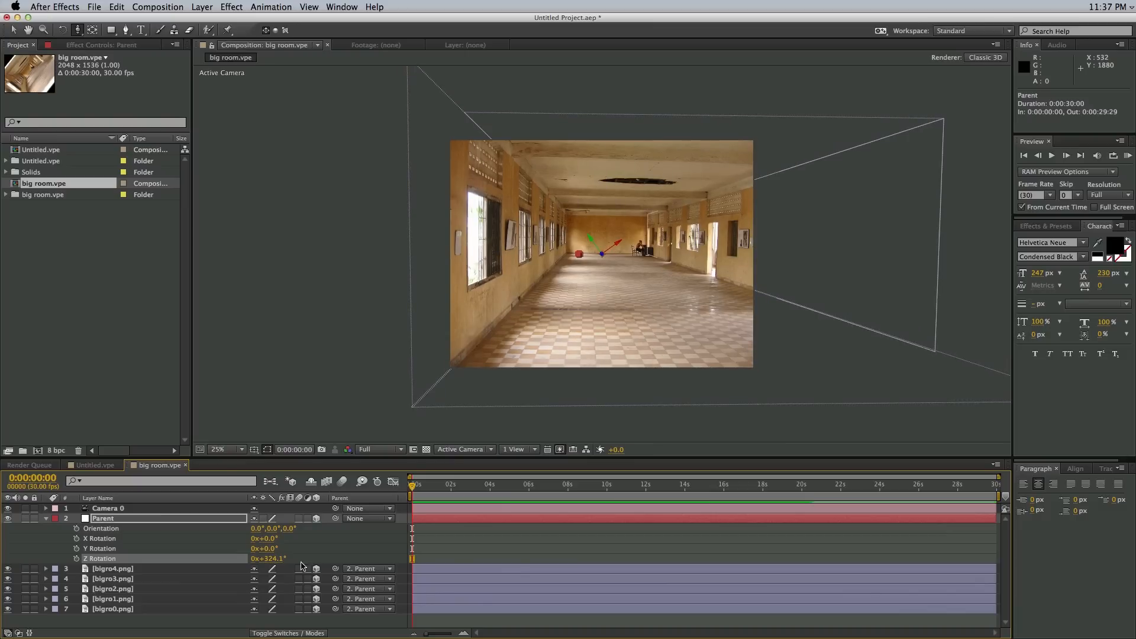
click(109, 508)
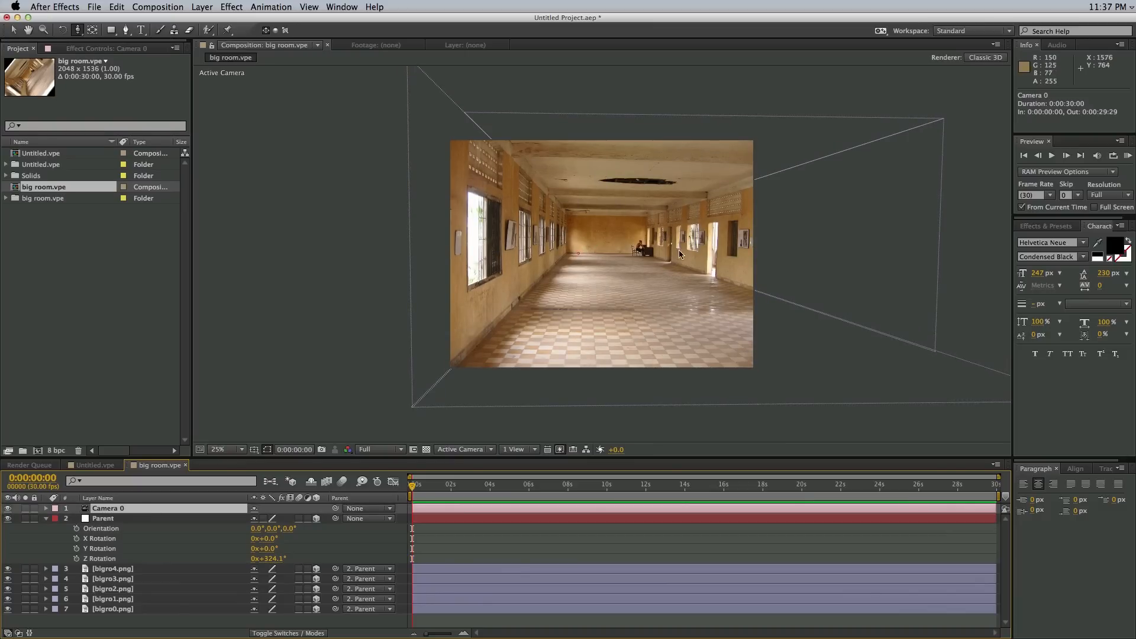
mouse_move(626, 290)
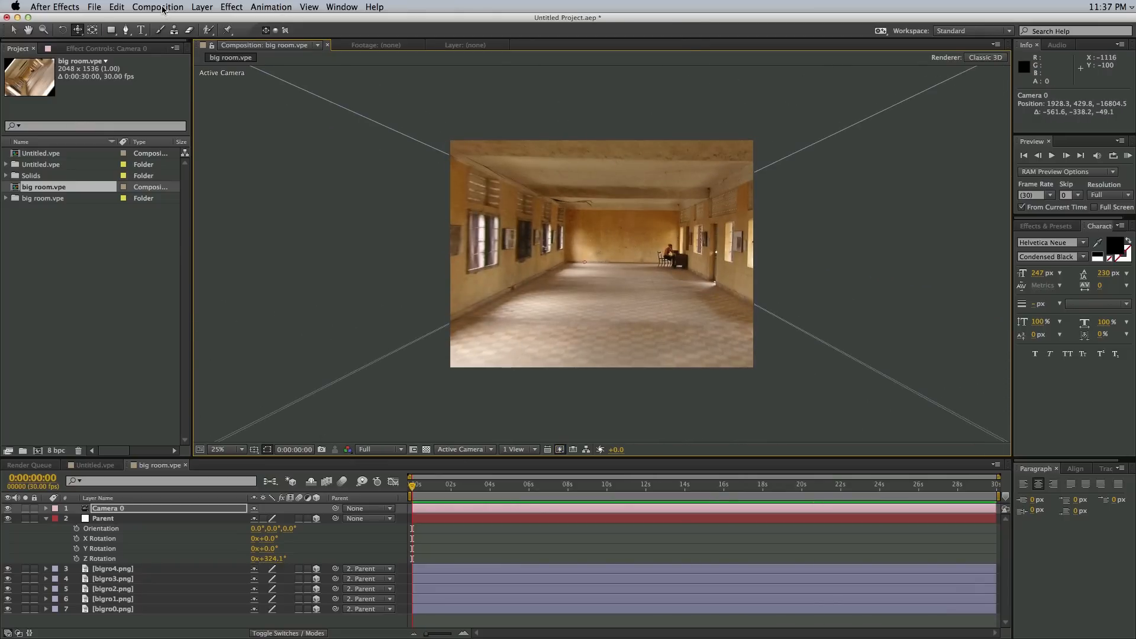
Step: Resize the composition to 1280×720 and set the viewer magnification to Fit
click(157, 6)
text(720)
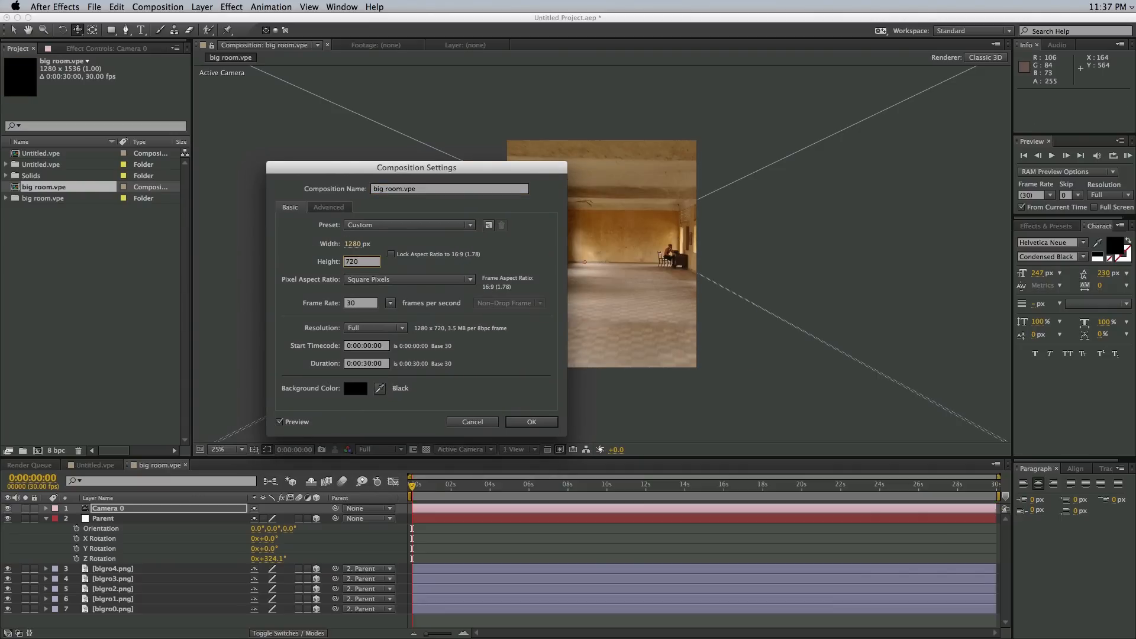
click(531, 422)
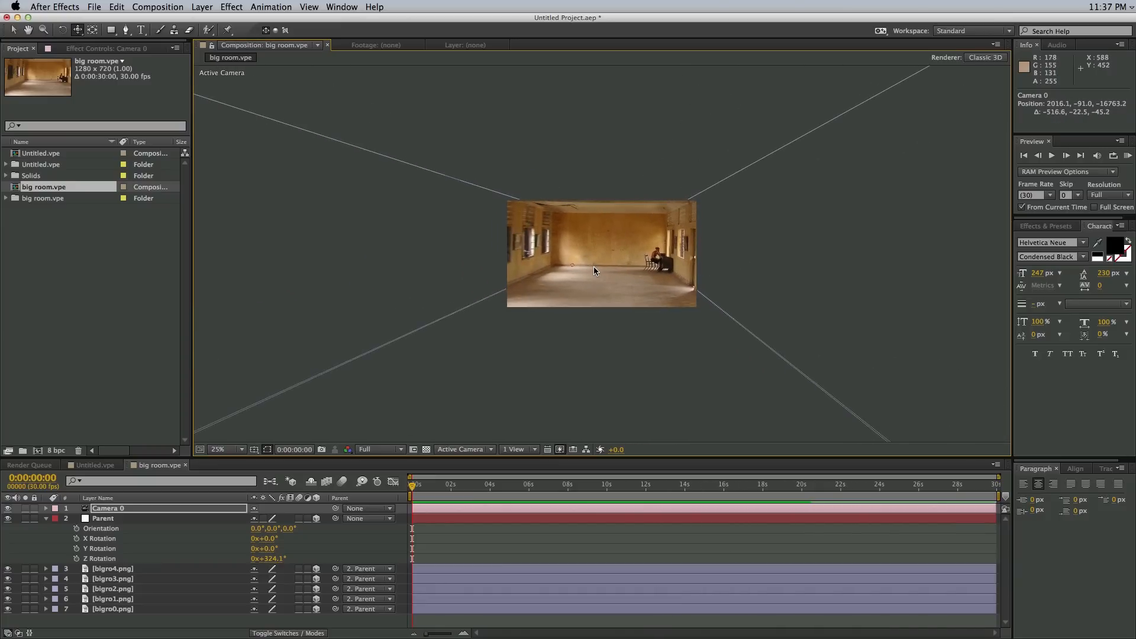
mouse_move(270, 558)
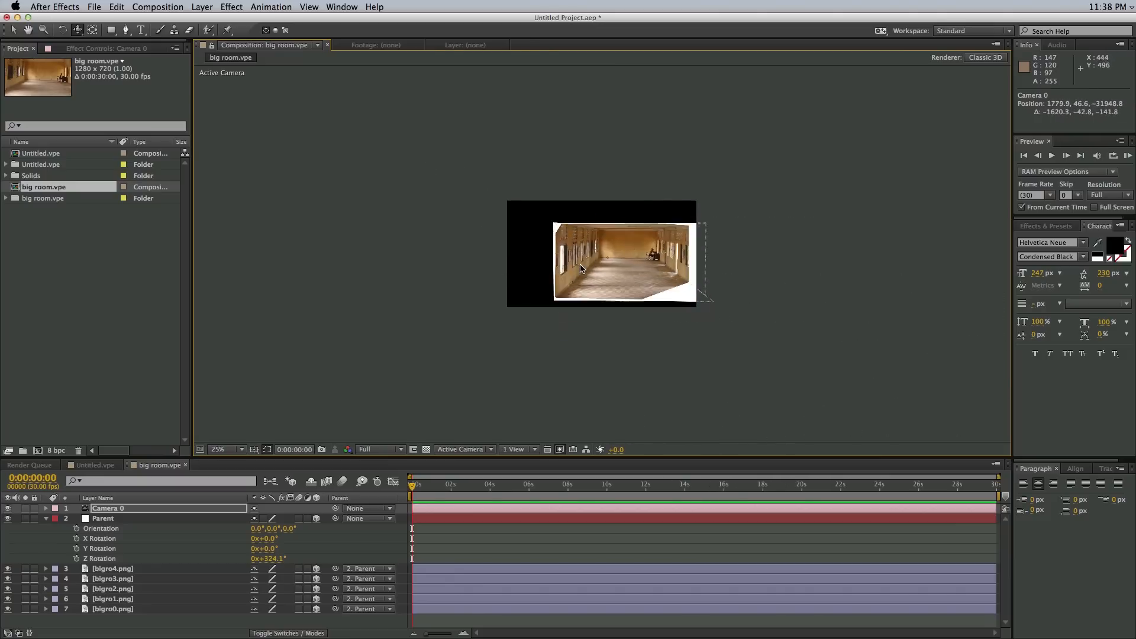
click(225, 449)
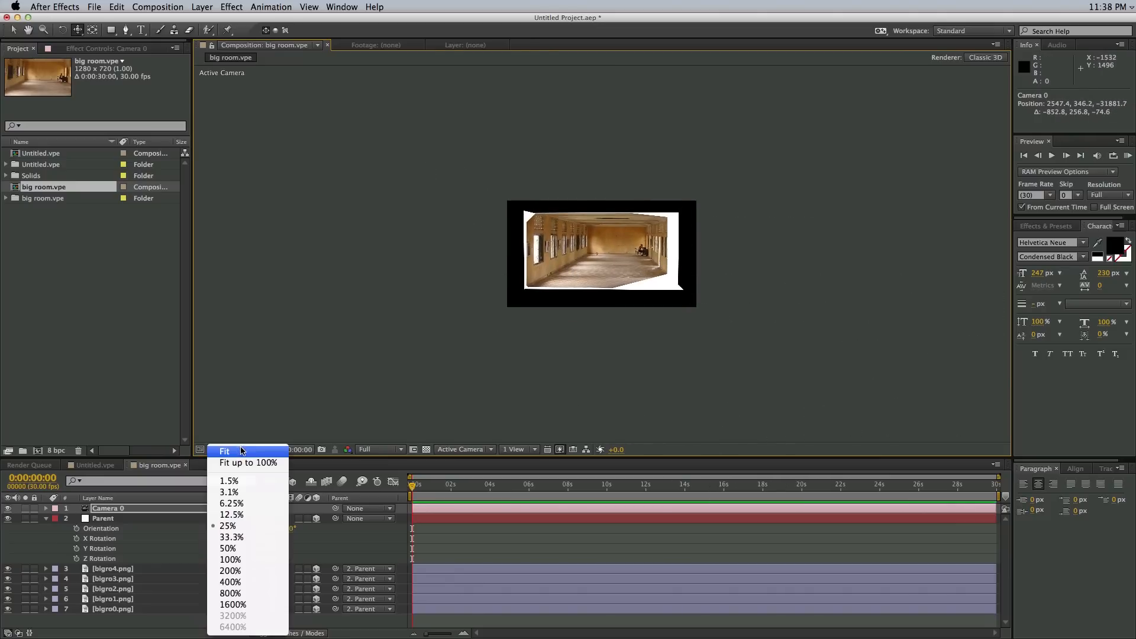
click(224, 451)
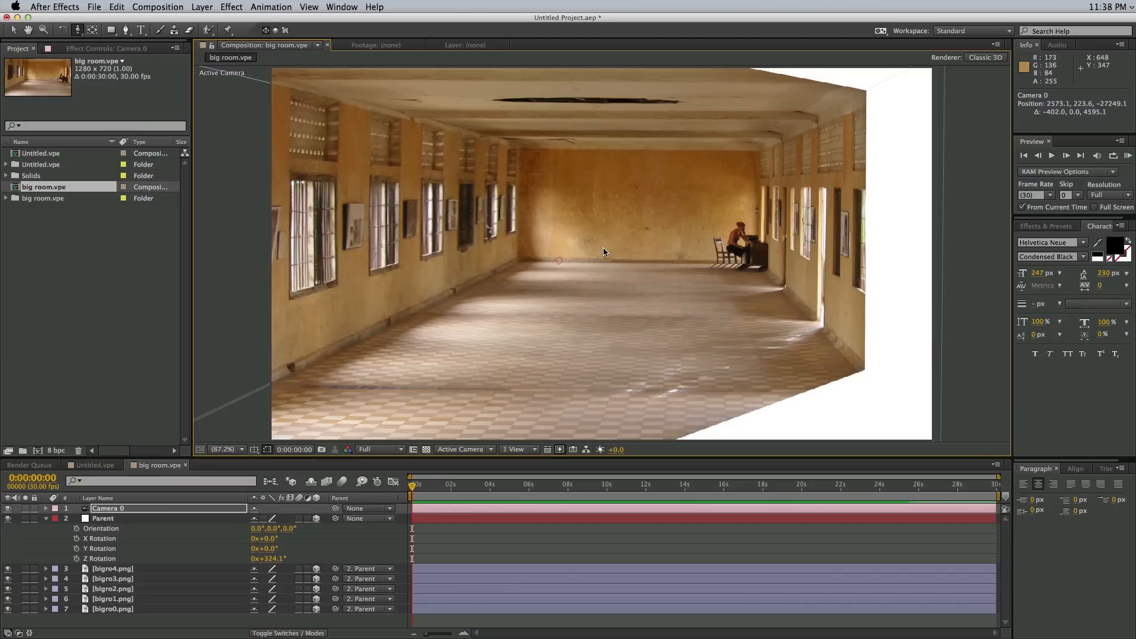
mouse_move(282, 129)
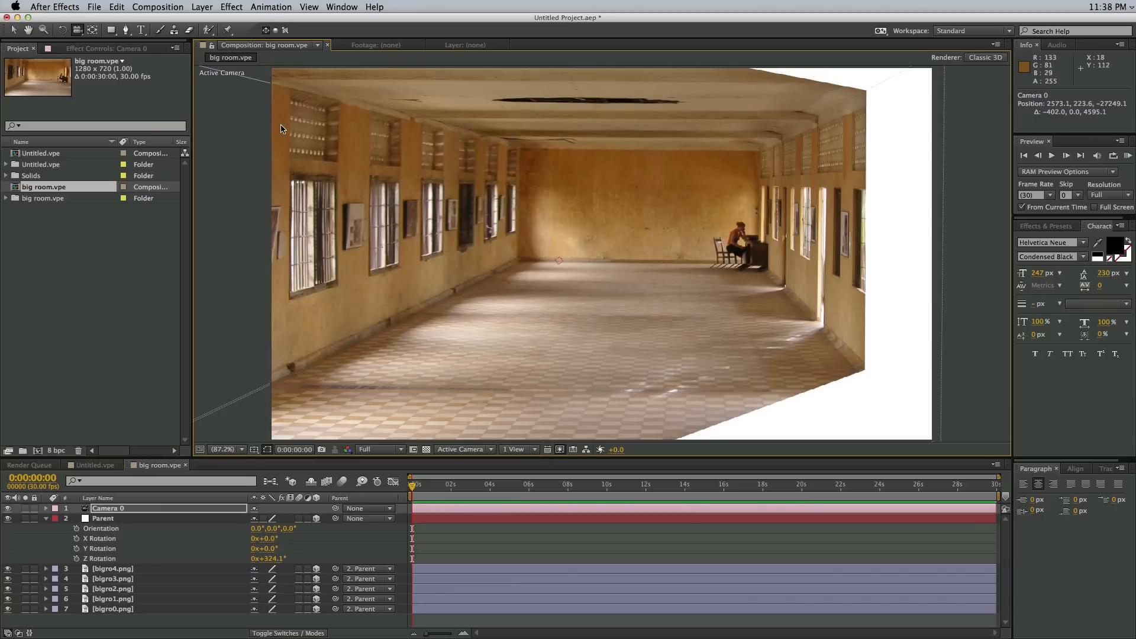
mouse_move(656, 245)
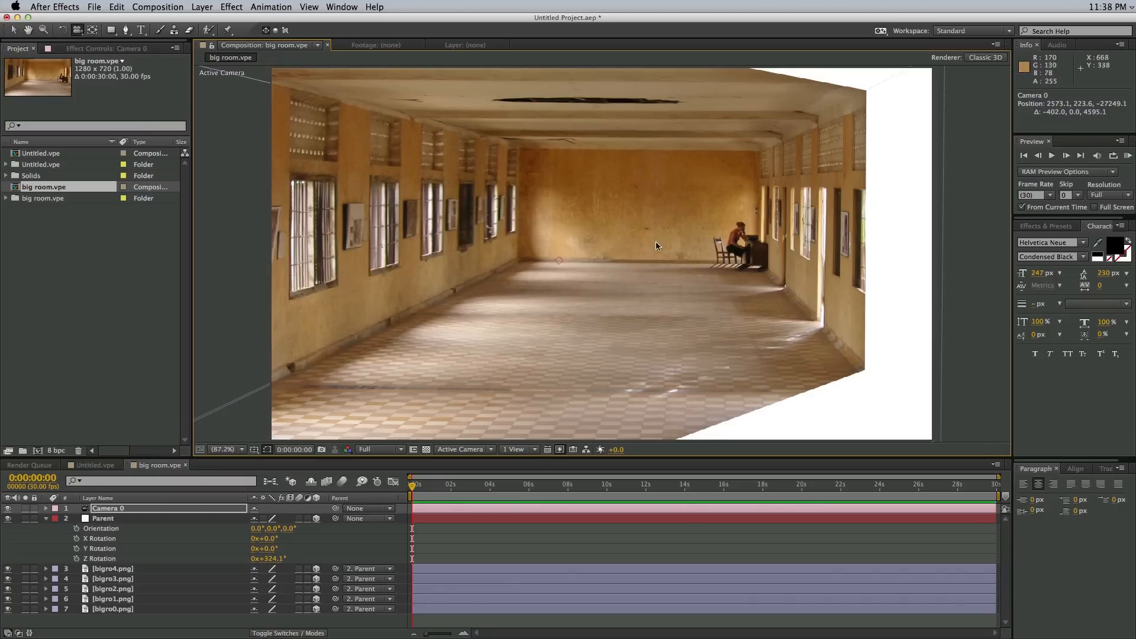
Step: Check the right wall plane, another wall plane and the bigro2 floor plane layers
click(113, 568)
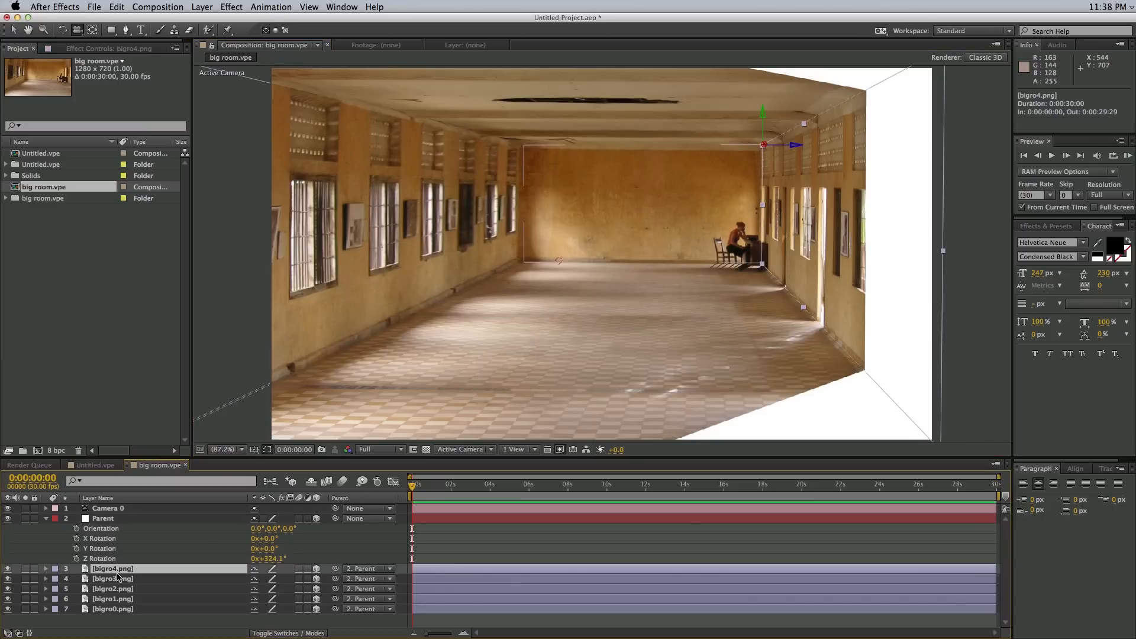
click(8, 569)
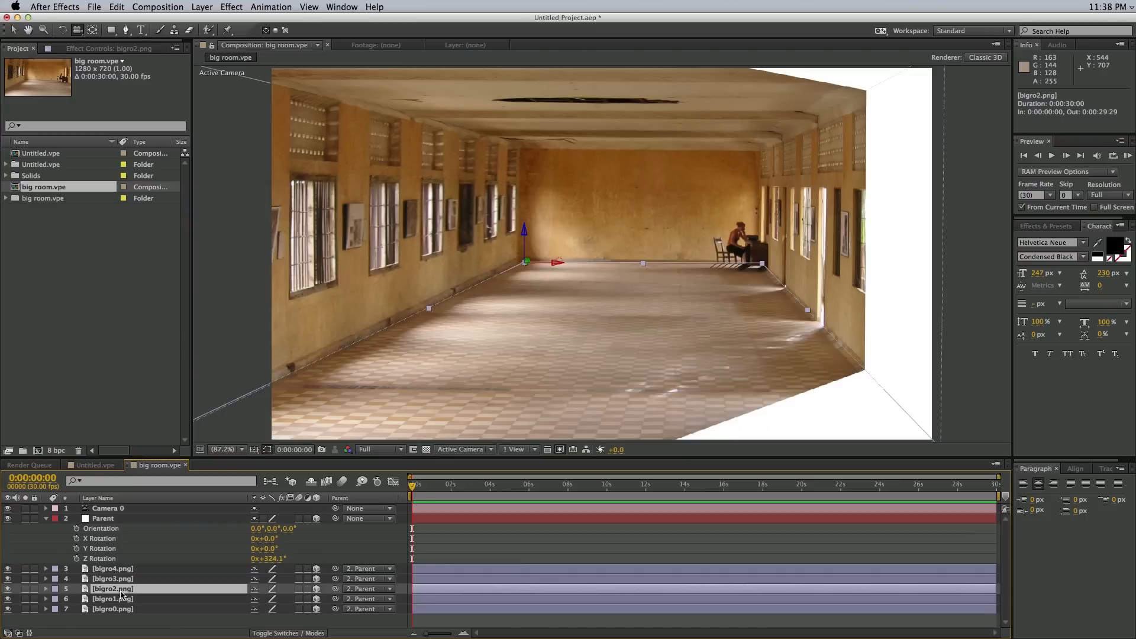
click(45, 588)
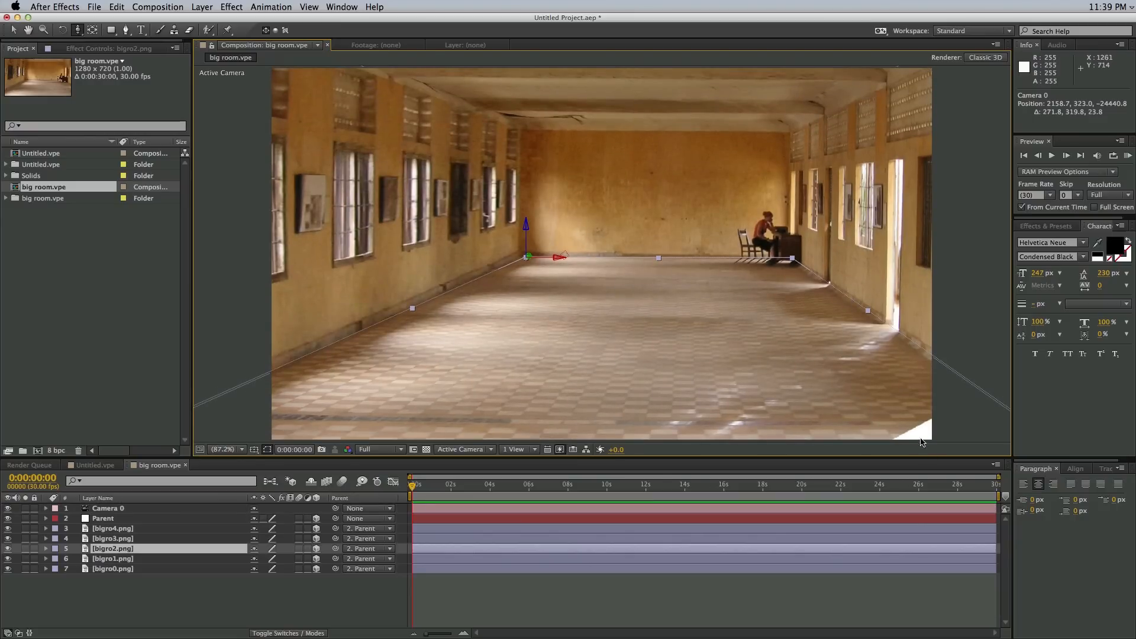
mouse_move(690, 357)
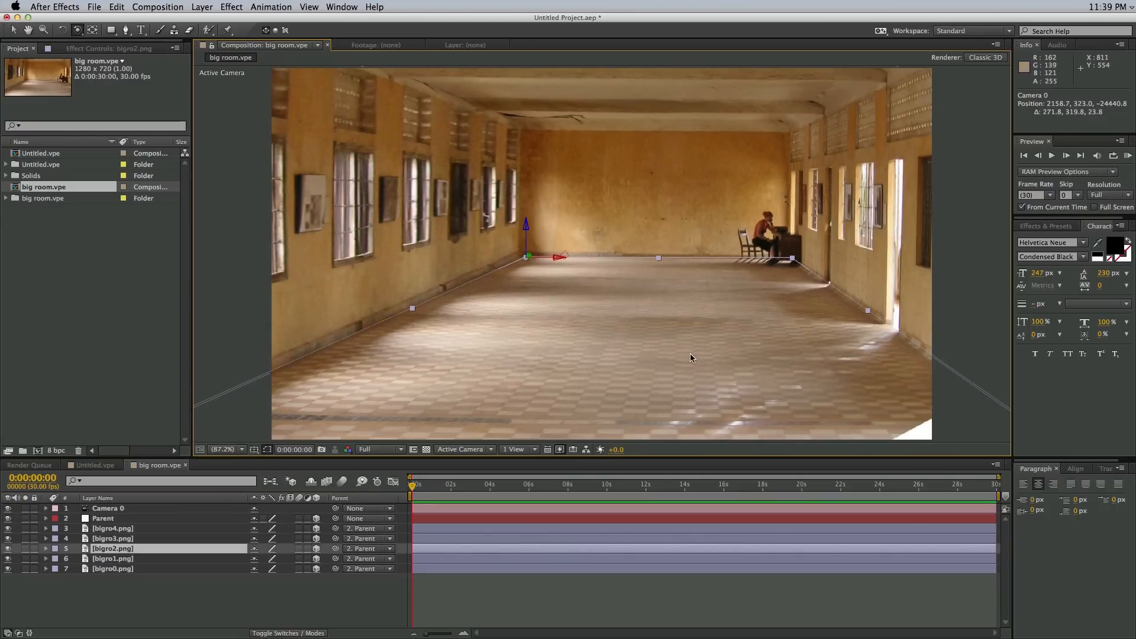
mouse_move(658, 337)
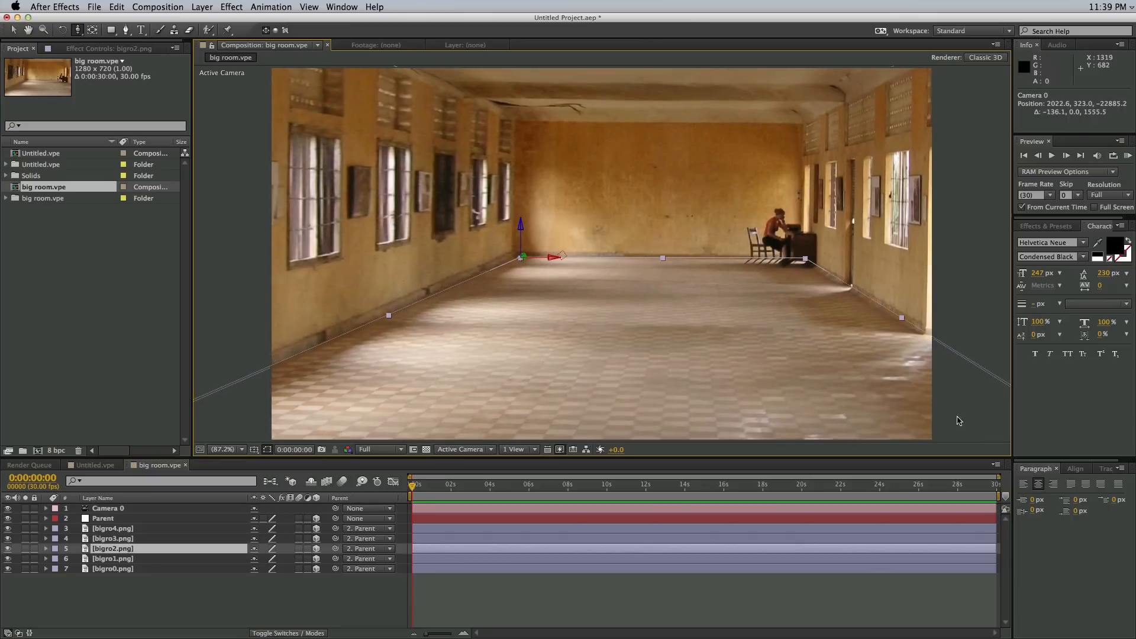
mouse_move(688, 248)
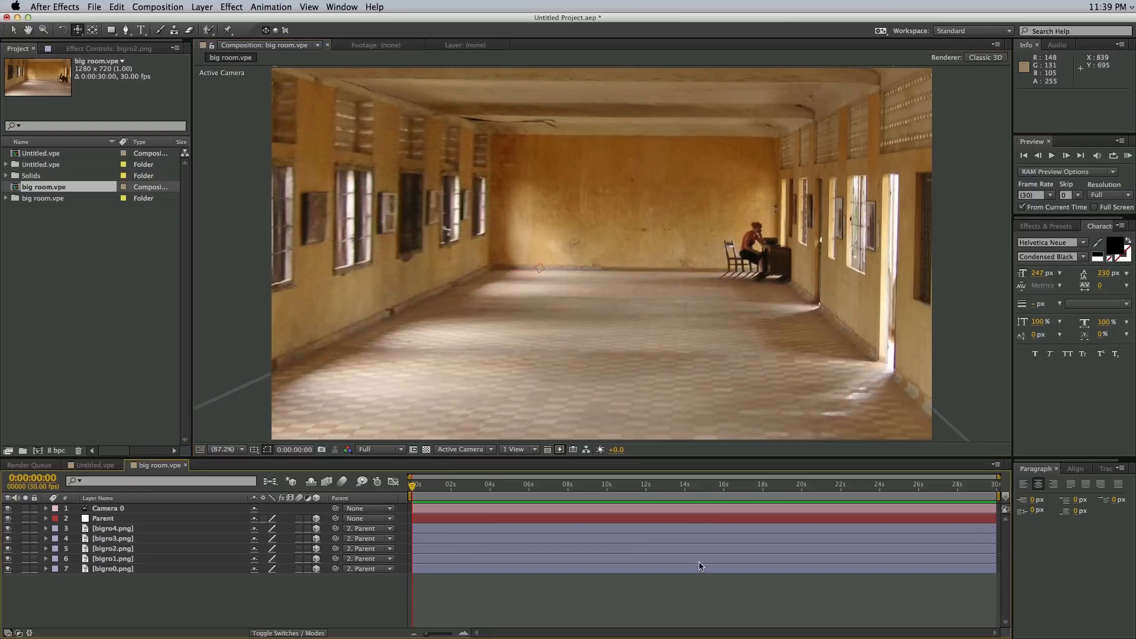
mouse_move(288, 382)
text(MIKEY)
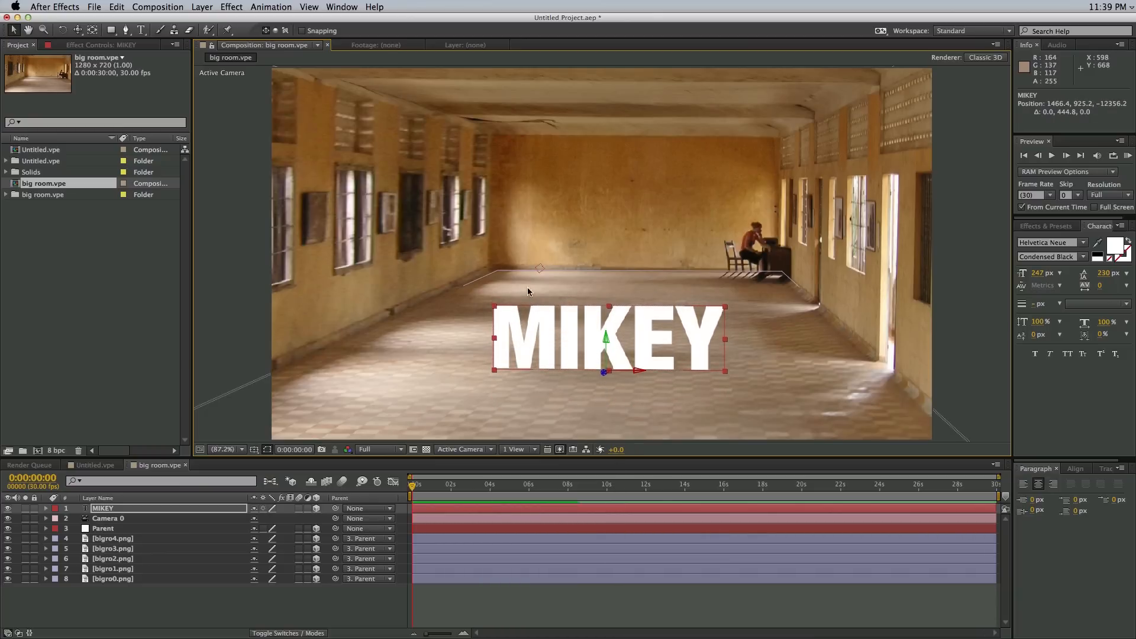
mouse_move(497, 314)
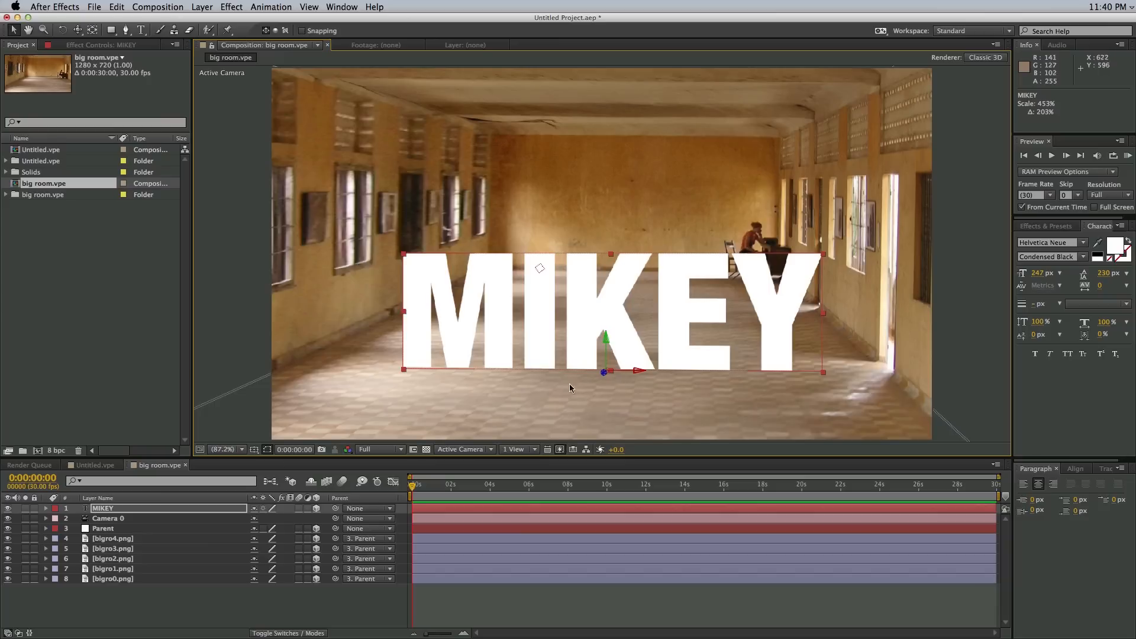
Step: Select the MIKEY text layer so it can be duplicated
click(145, 507)
text(Shadow)
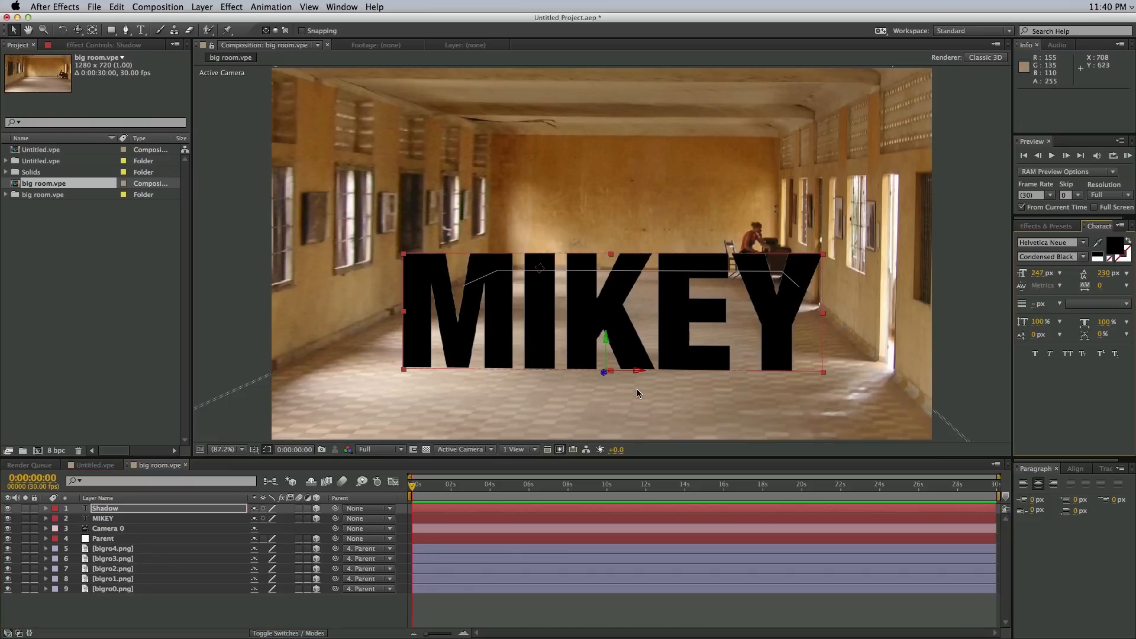
Step: Give the Shadow layer a Fast Blur of 24 and lower its opacity to 41%
click(46, 508)
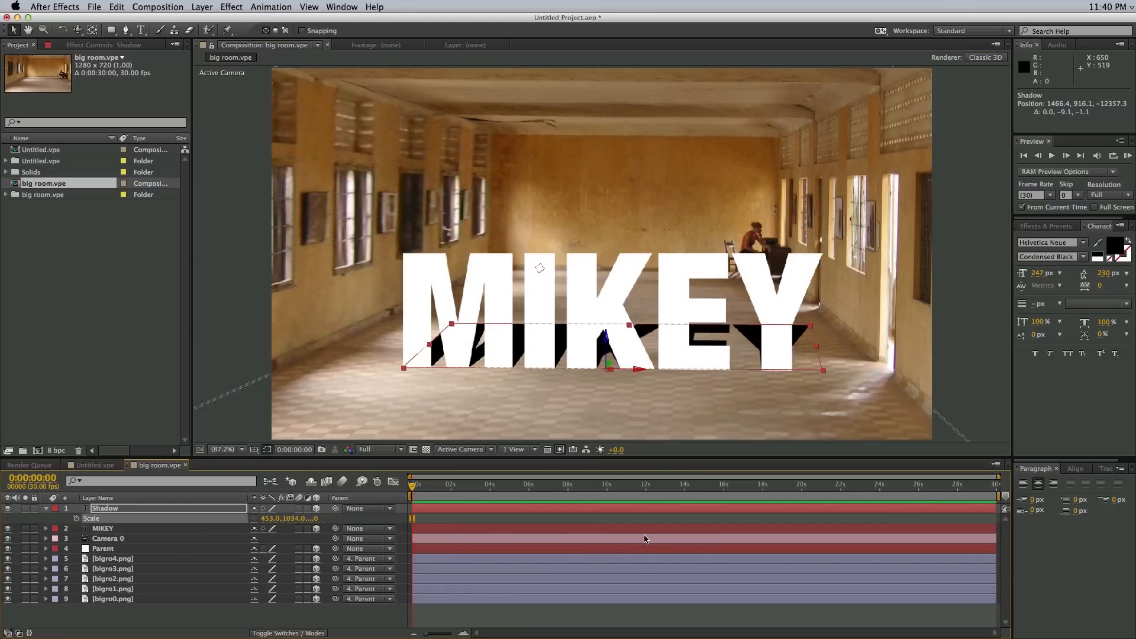
click(45, 508)
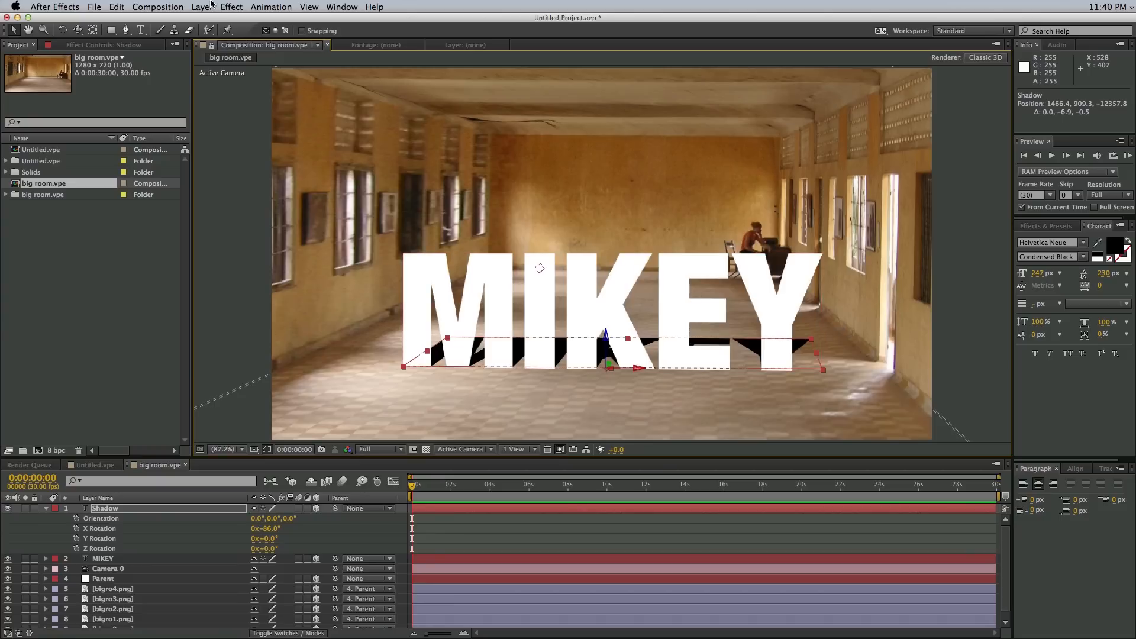
click(231, 7)
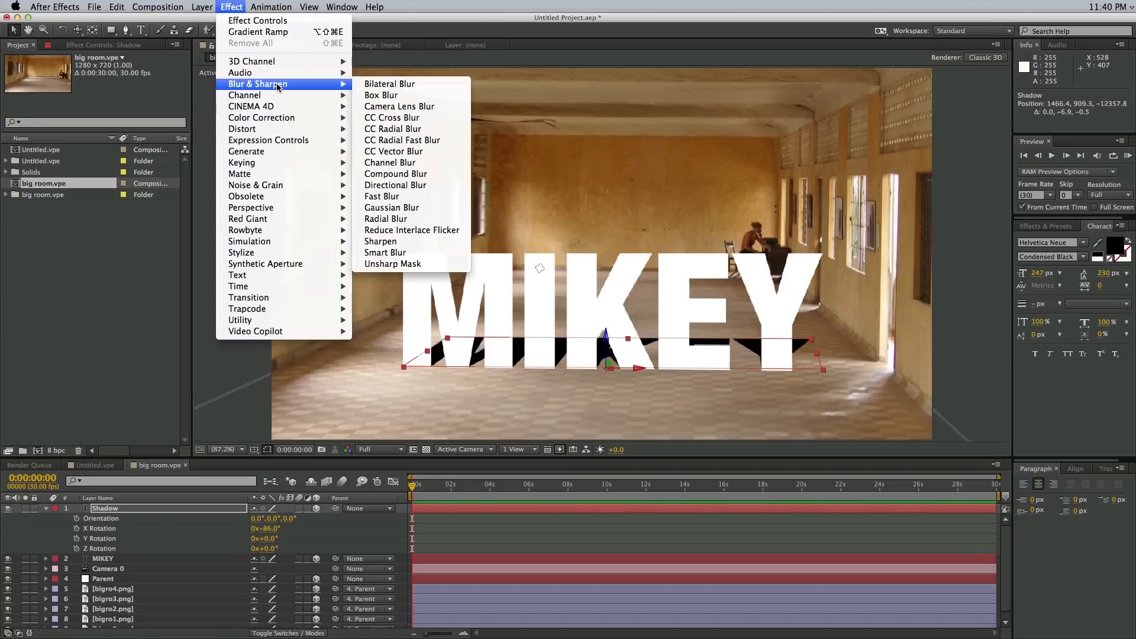
click(382, 196)
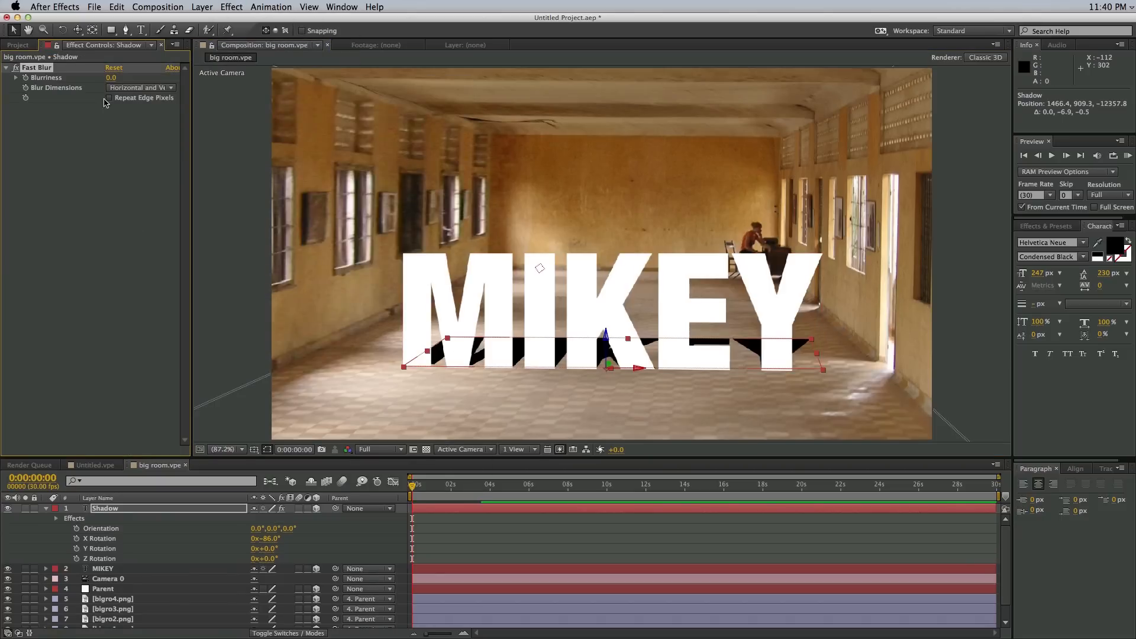
drag(113, 78, 112, 78)
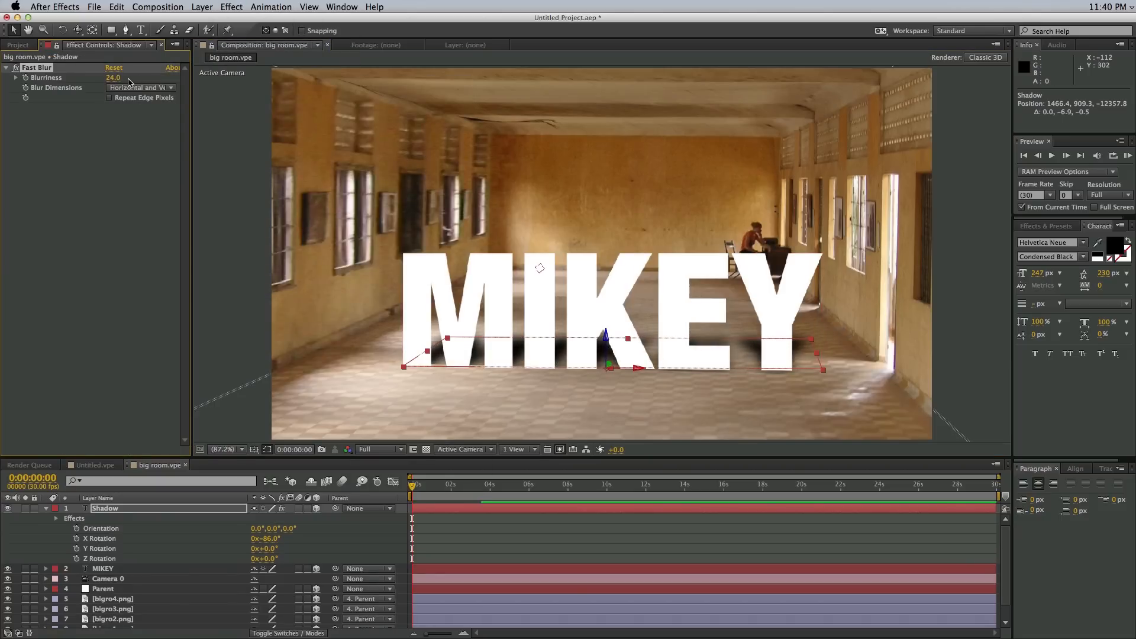
click(56, 518)
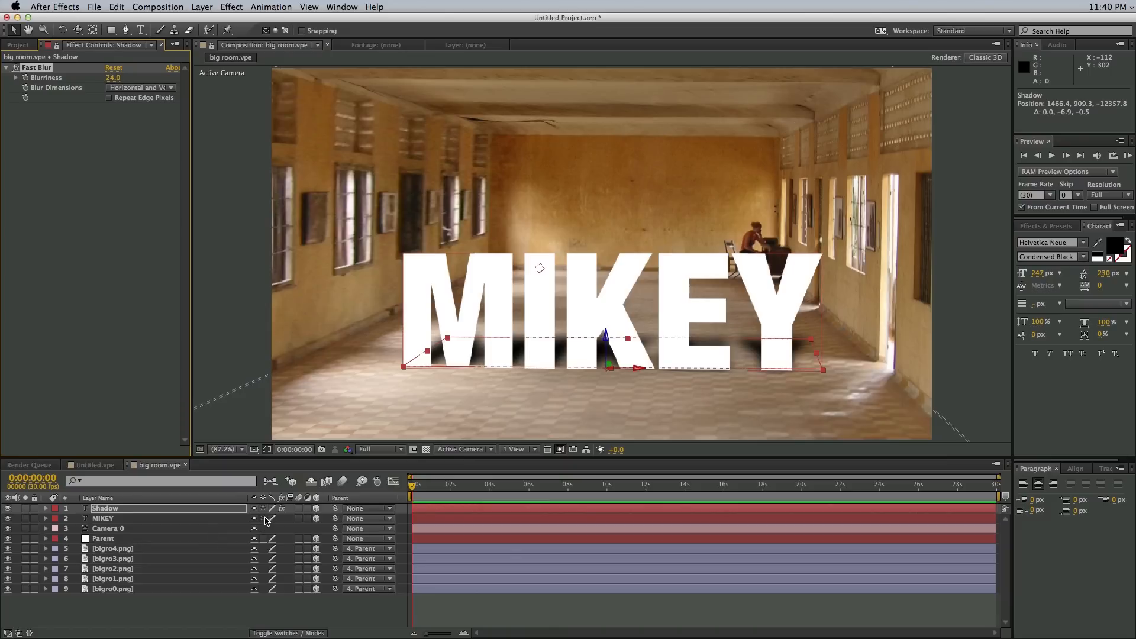
click(45, 508)
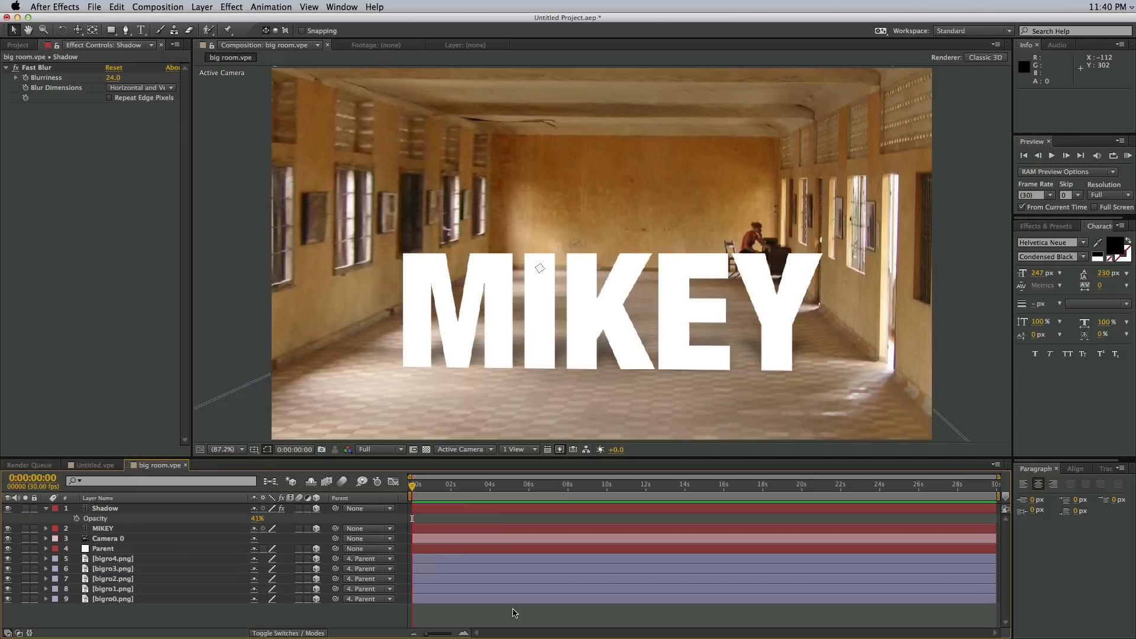
Step: Add a Gradient Ramp to MIKEY with a dark yellowish start colour
click(103, 527)
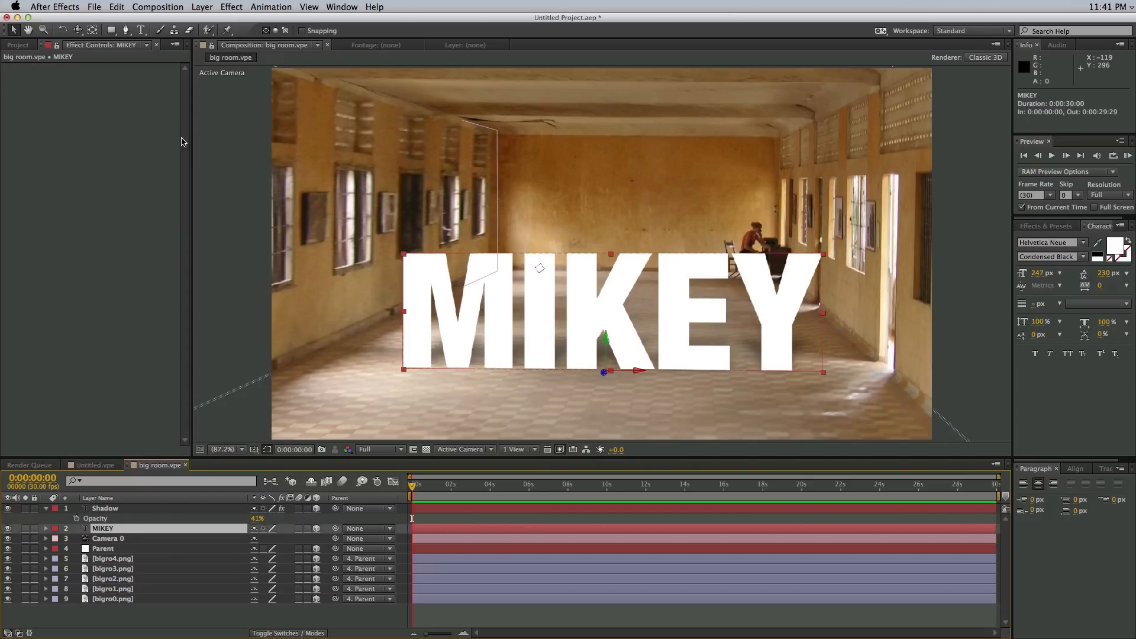
click(202, 7)
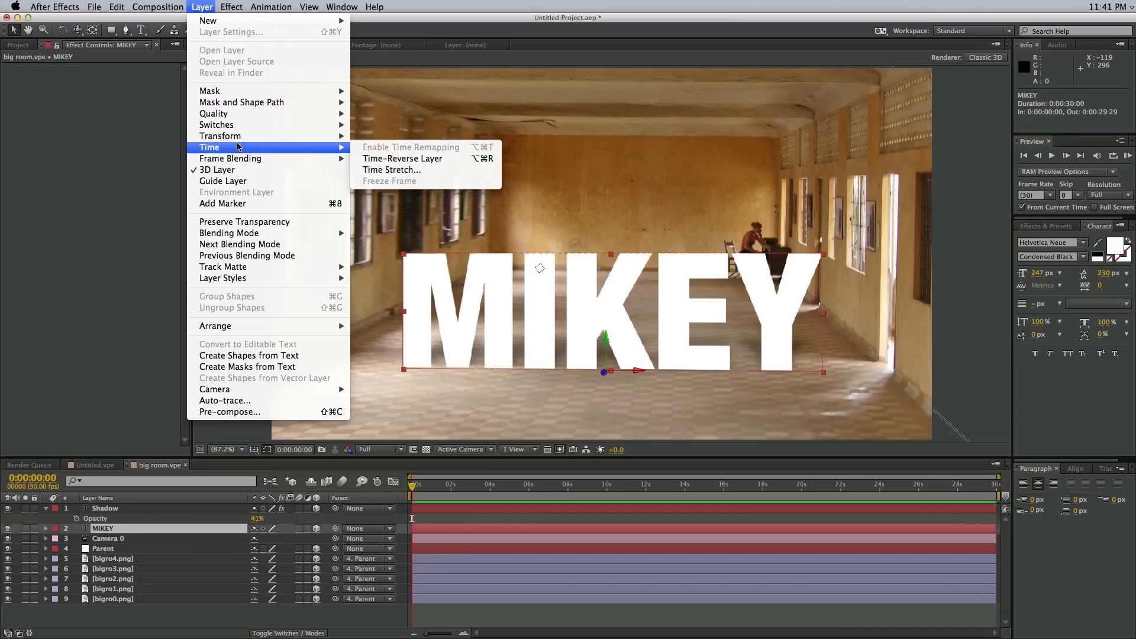
click(231, 6)
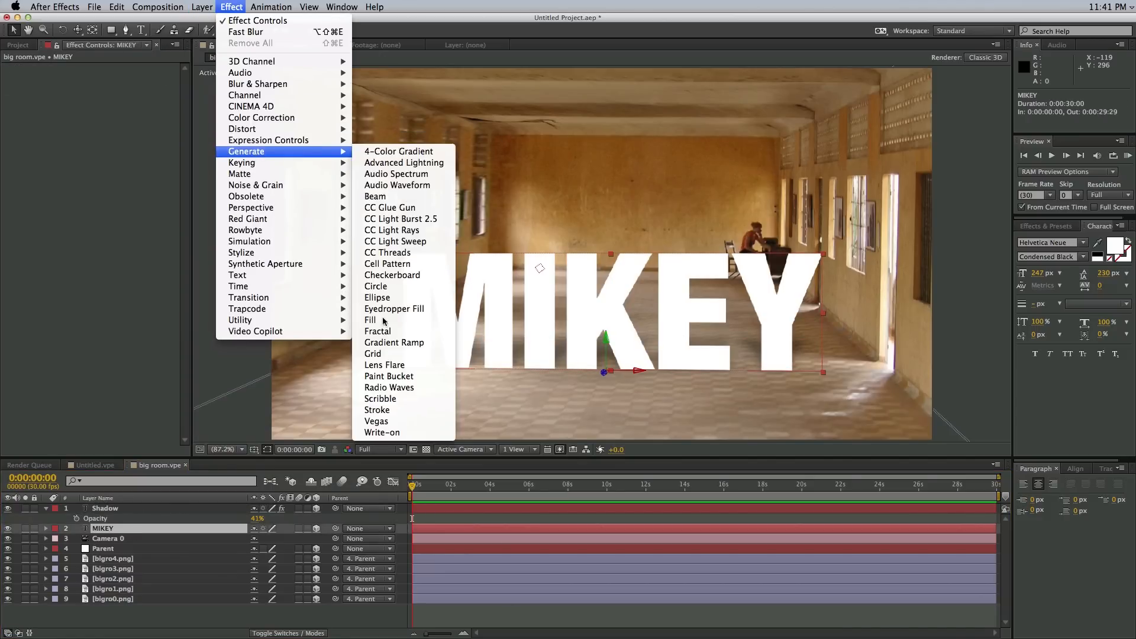
click(394, 342)
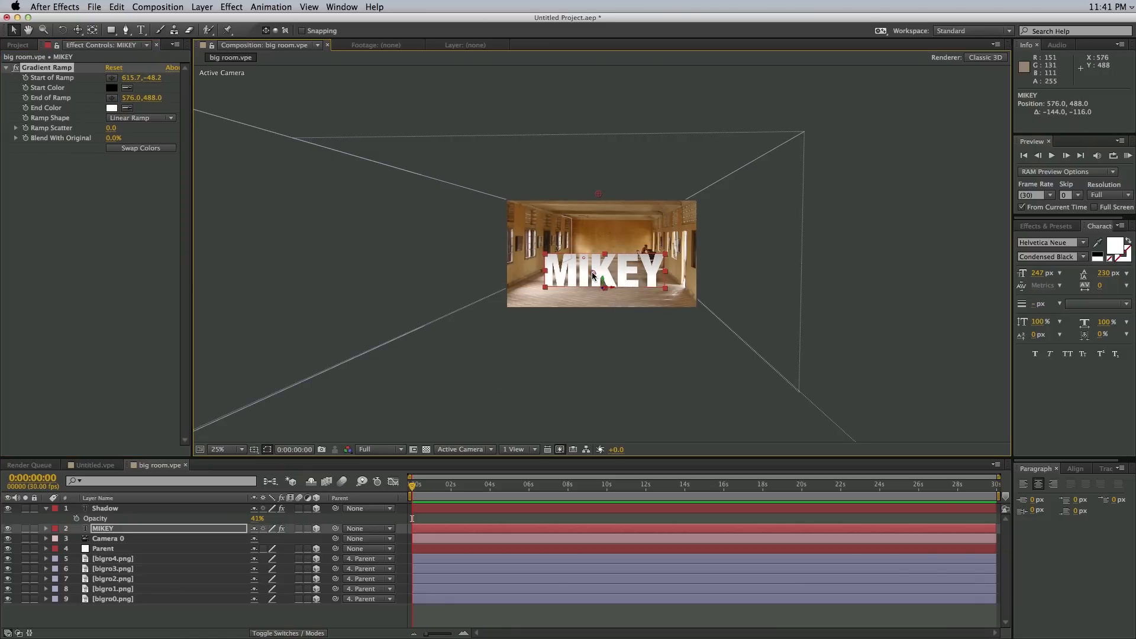
click(112, 87)
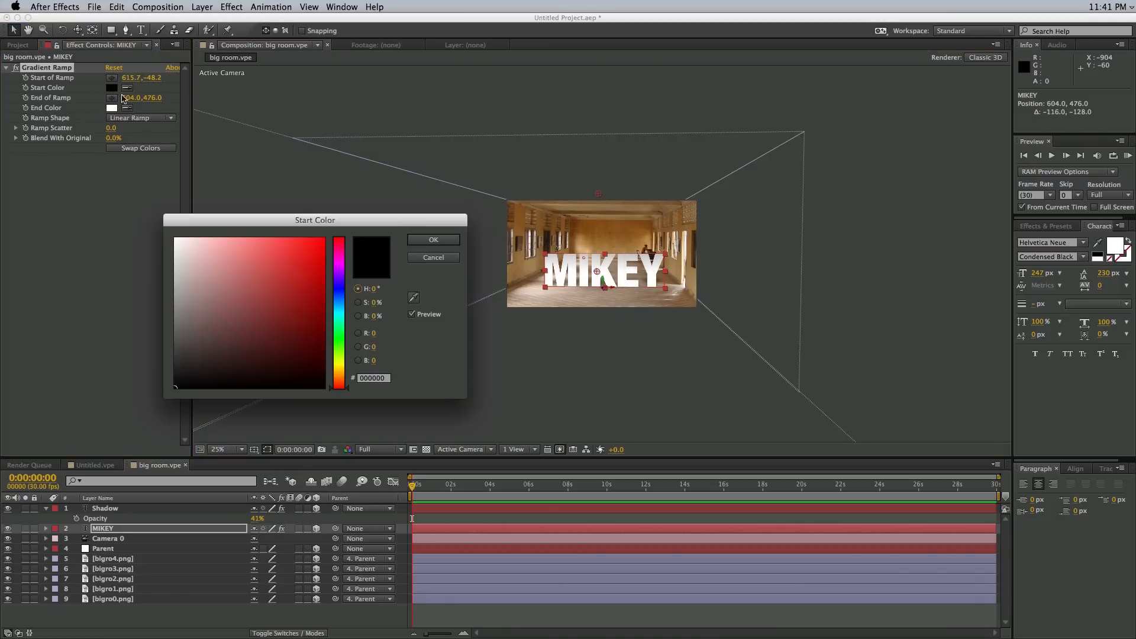
click(301, 307)
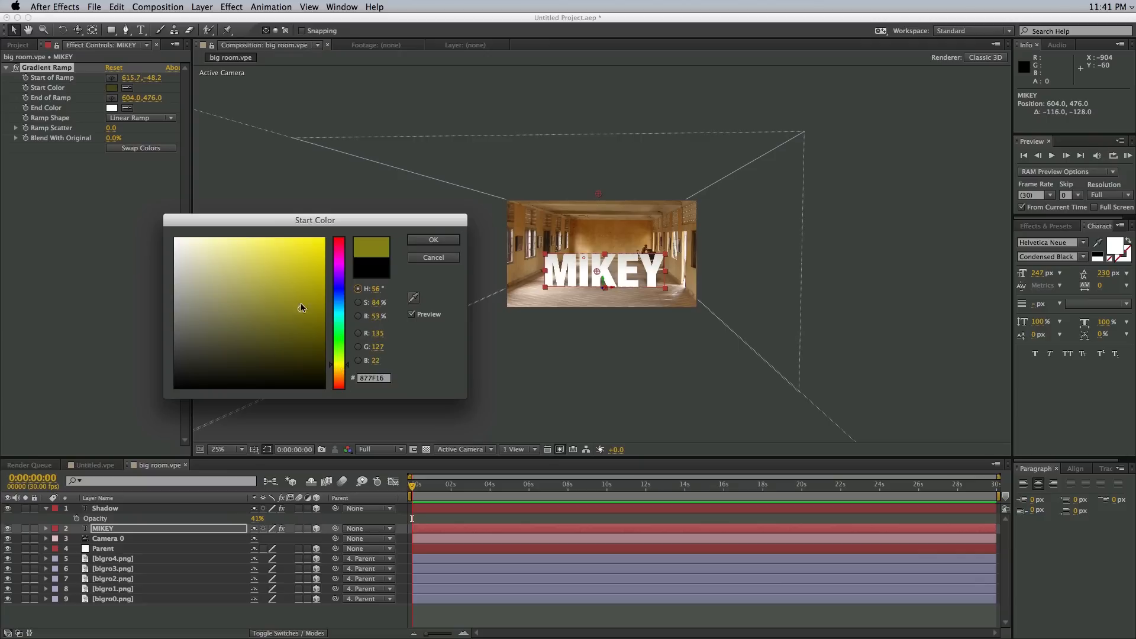
click(303, 332)
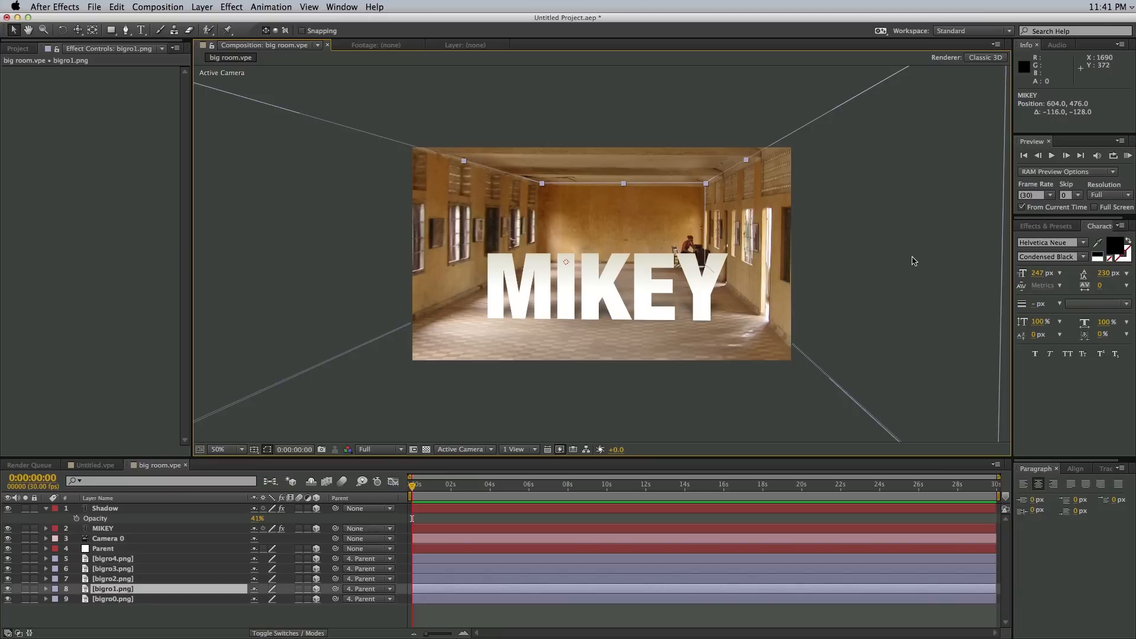
mouse_move(882, 264)
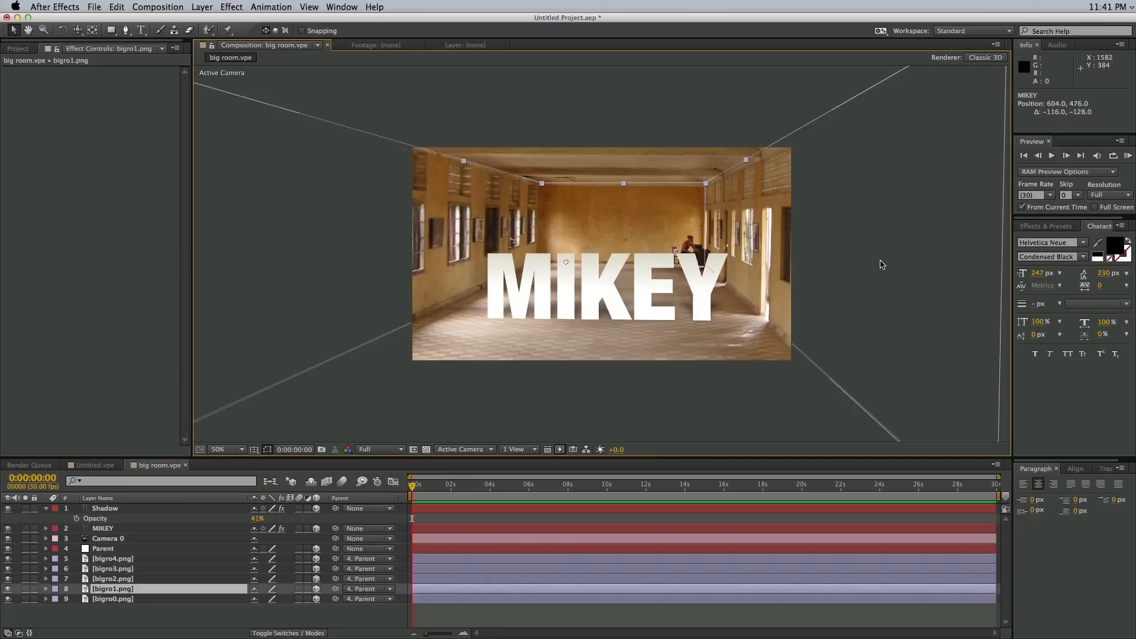
mouse_move(875, 262)
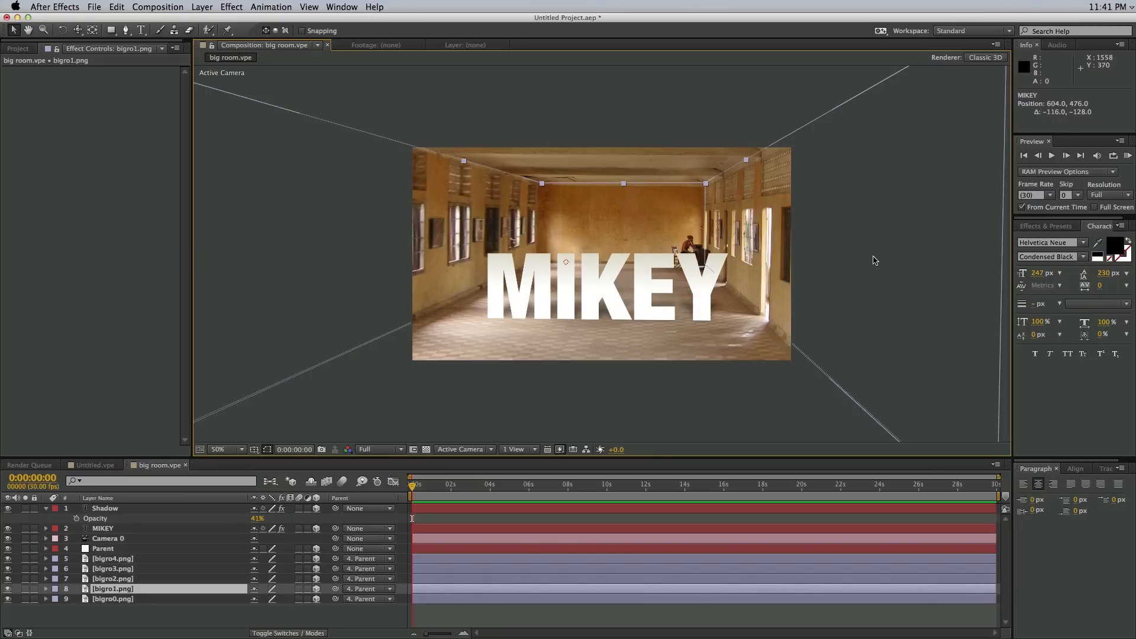
mouse_move(511, 471)
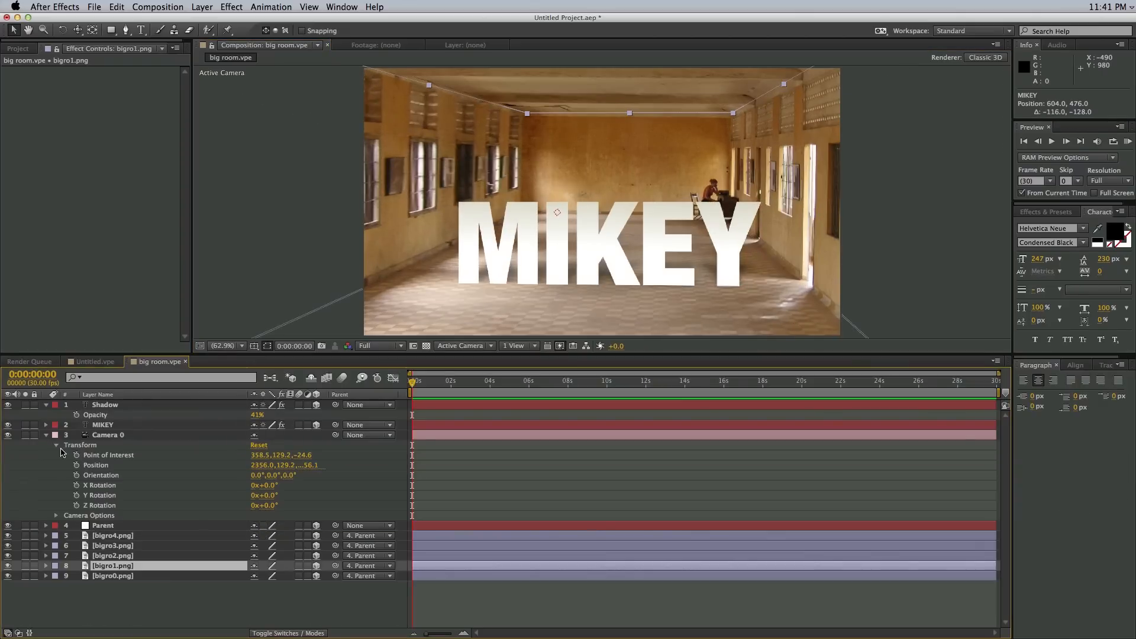
Step: Keyframe the camera flying from the wall toward MIKEY, preview it, and ease the keyframes
click(107, 434)
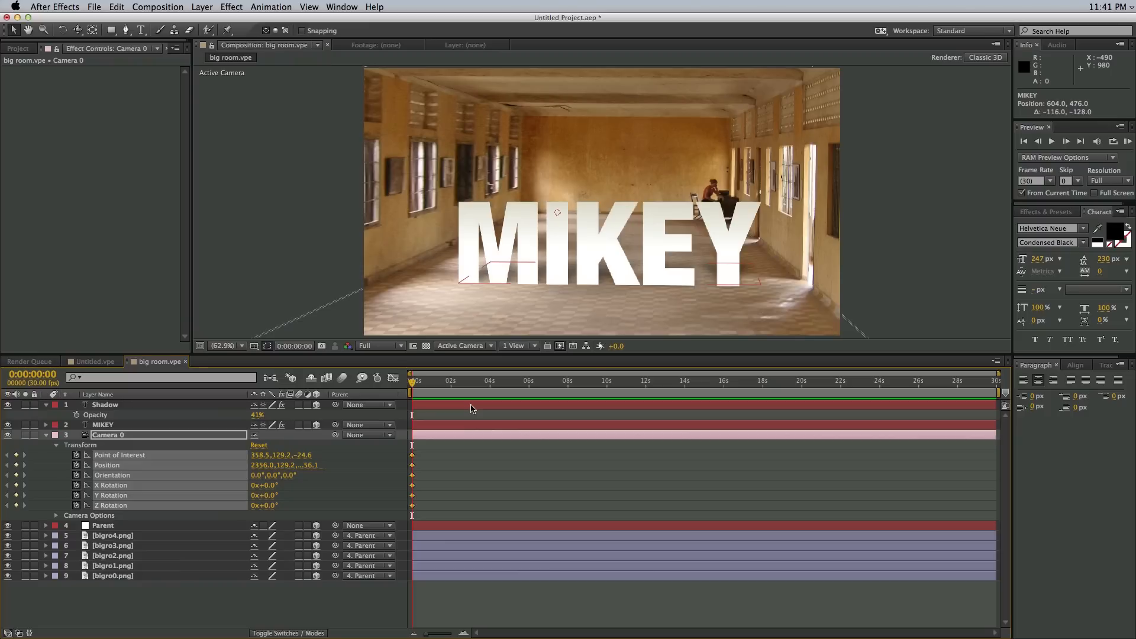
mouse_move(607, 249)
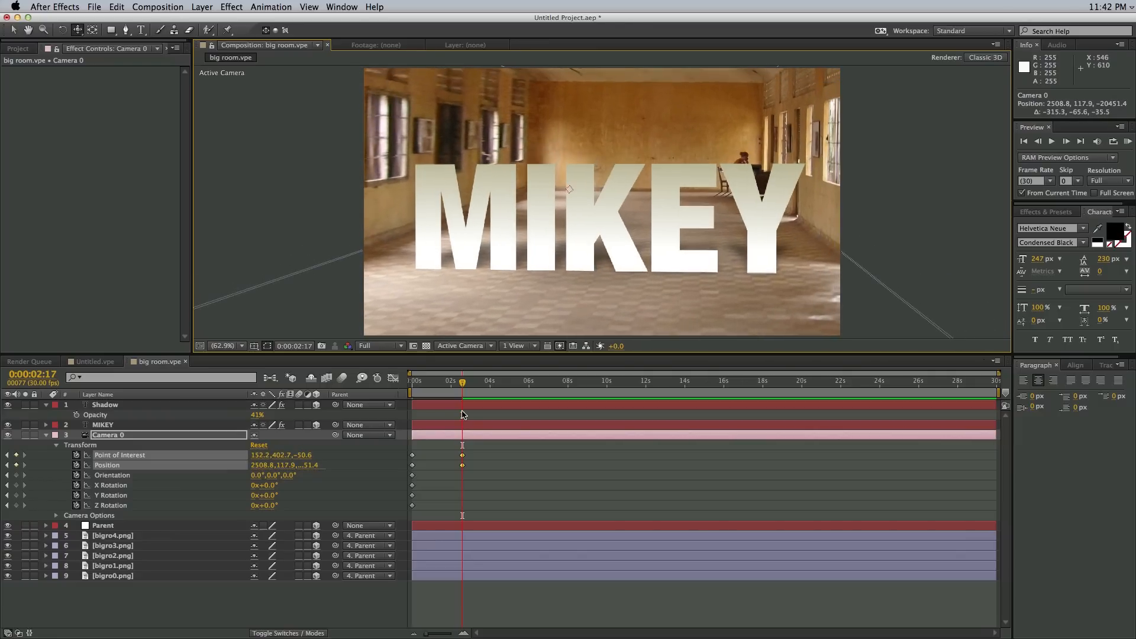
click(412, 380)
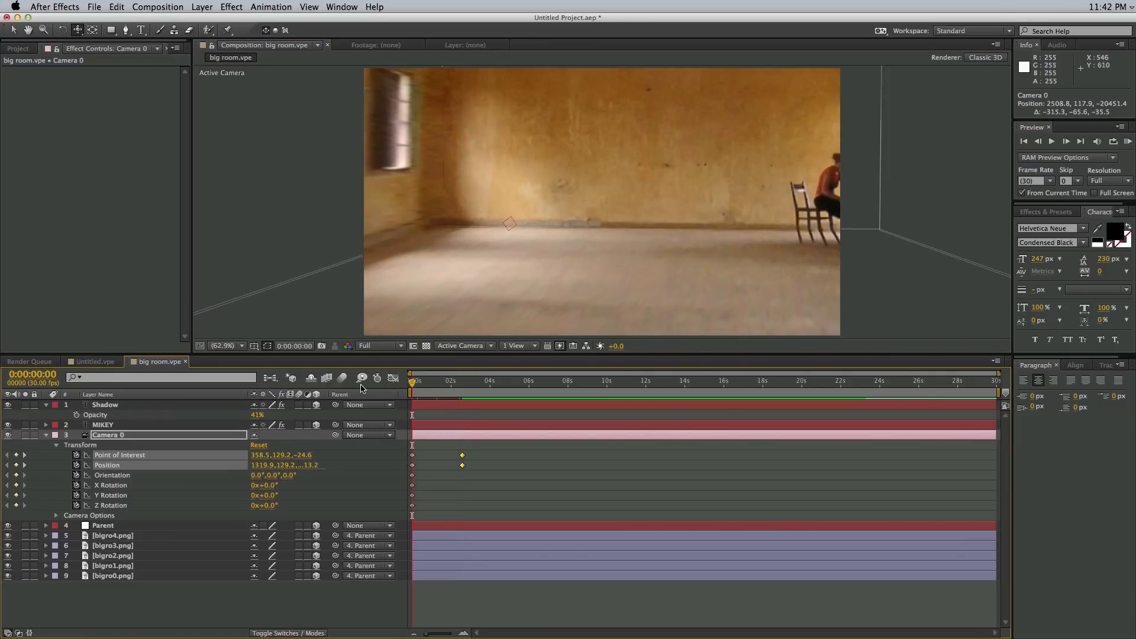
click(1066, 142)
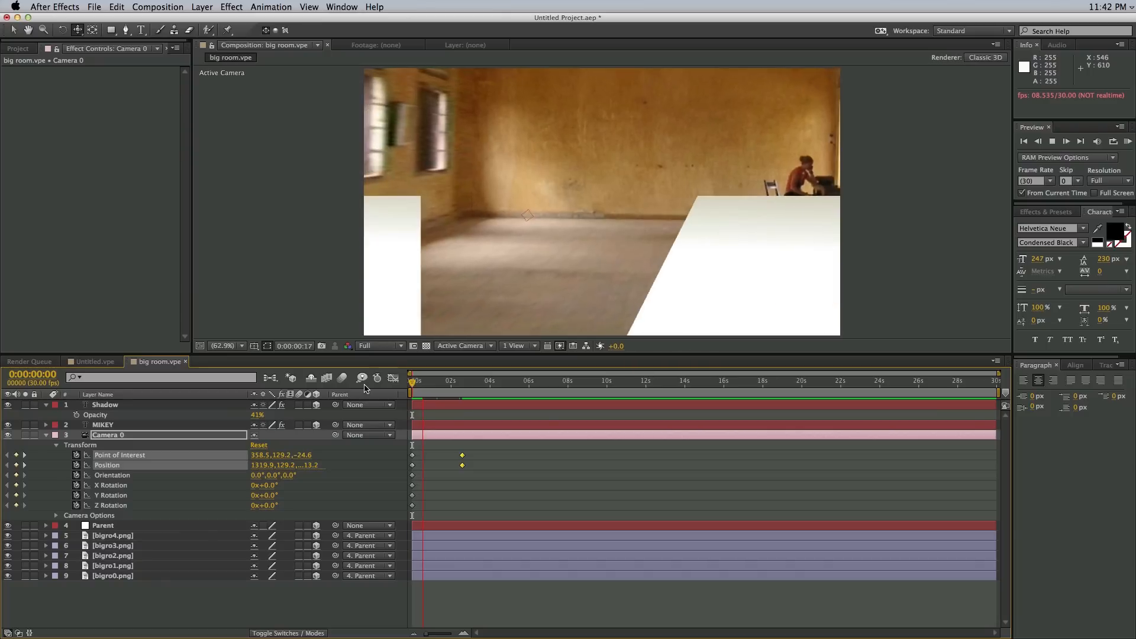
click(432, 380)
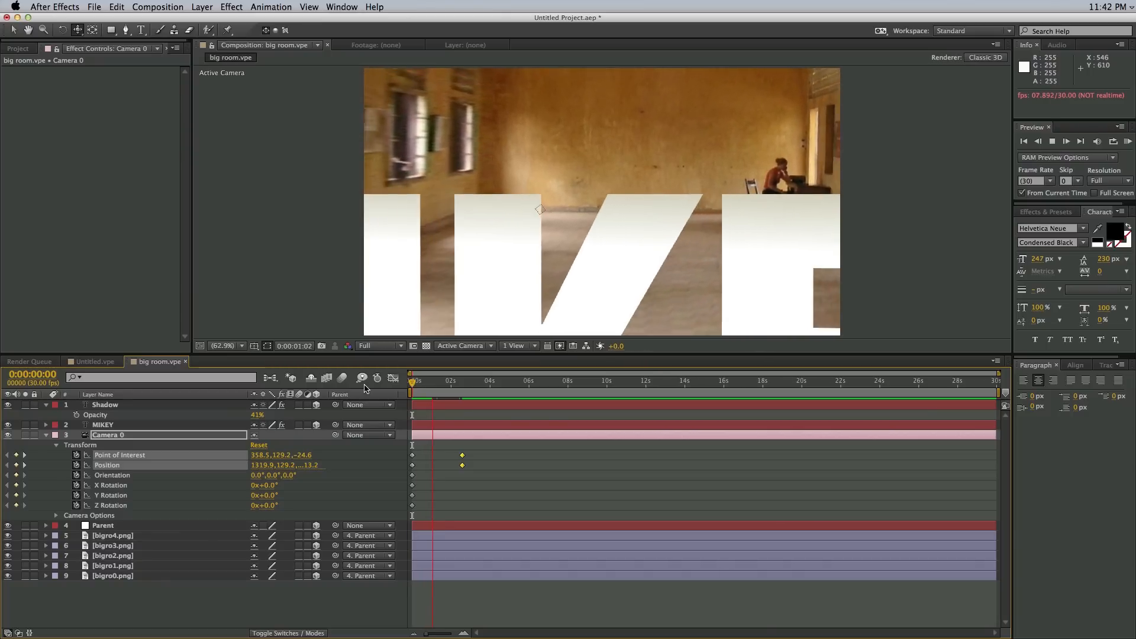
click(442, 381)
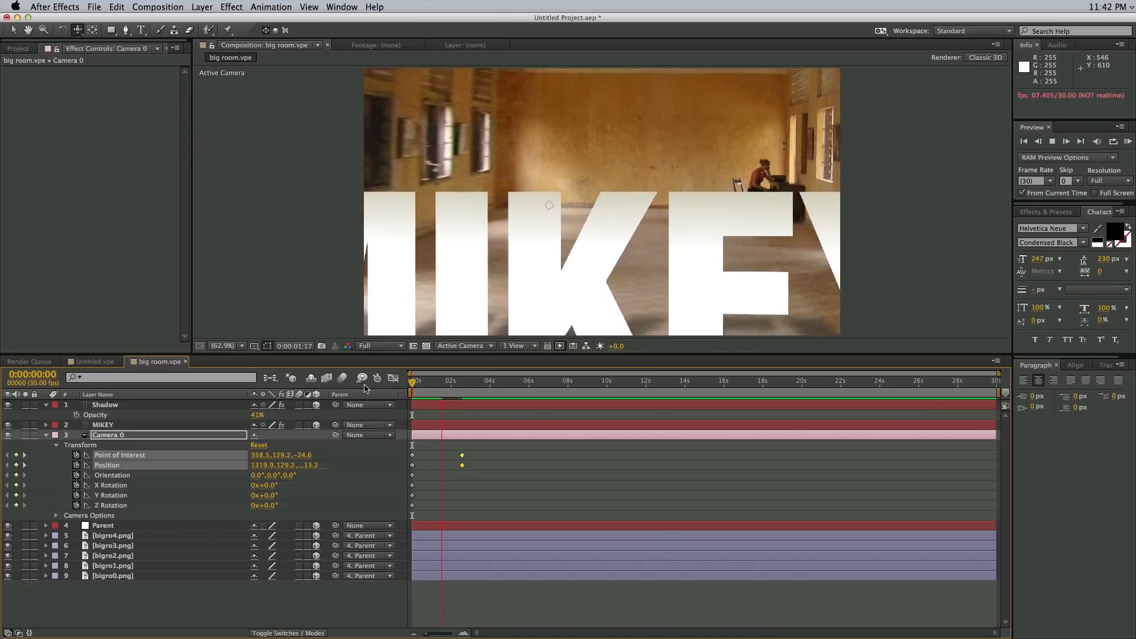
click(449, 380)
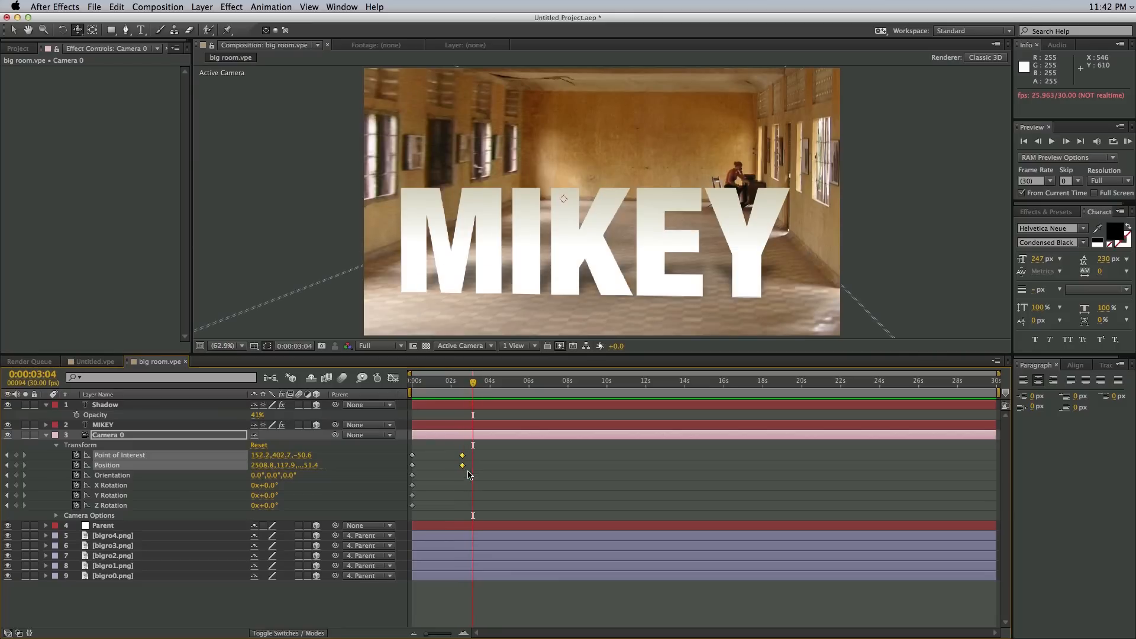
right_click(462, 465)
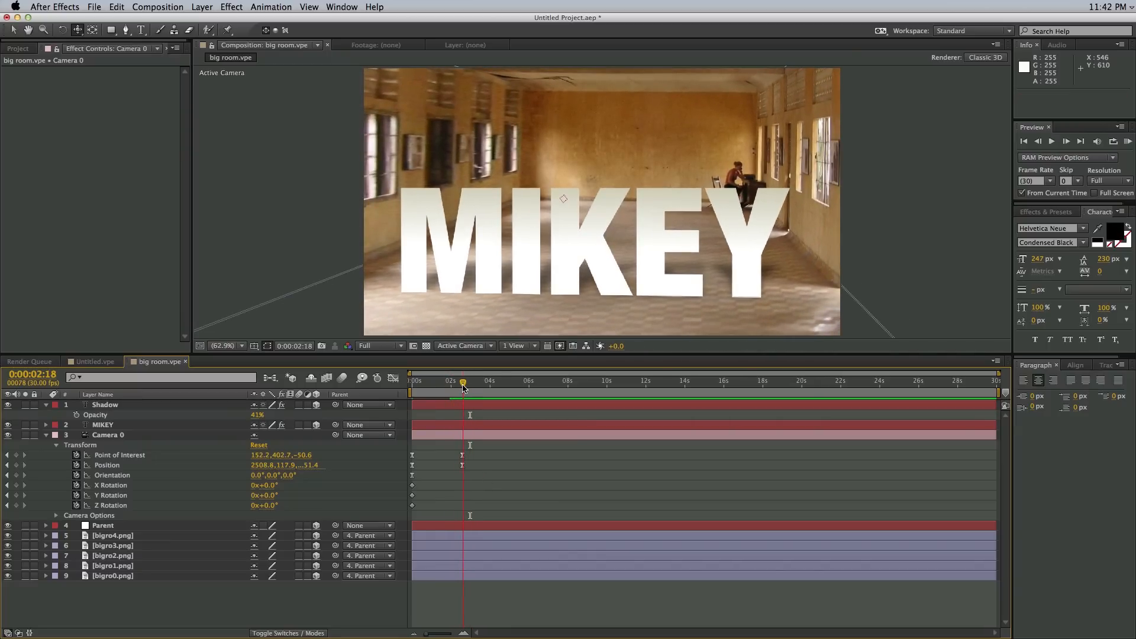
Step: Turn camera Depth of Field on, with aperture about 1631 and focus distance about 8688
click(107, 435)
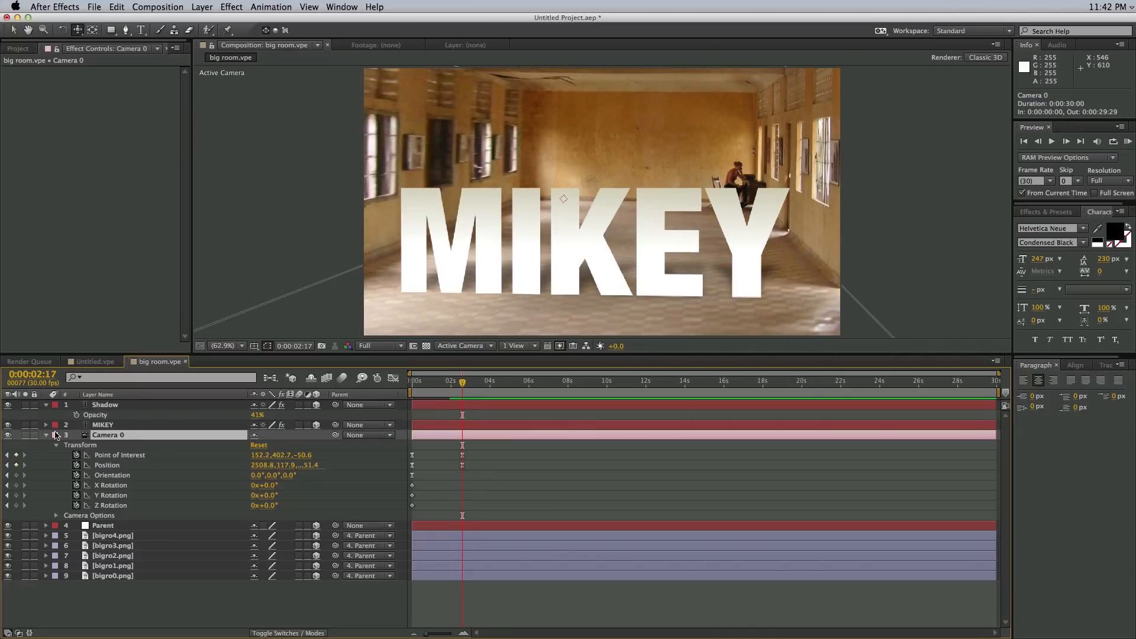
click(46, 435)
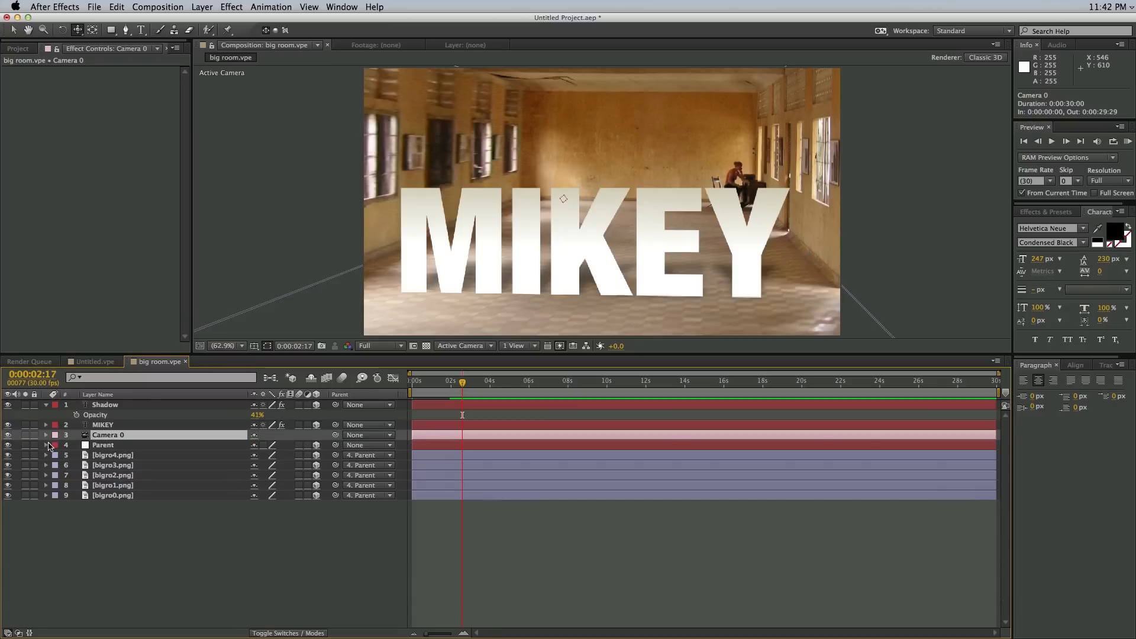
click(46, 435)
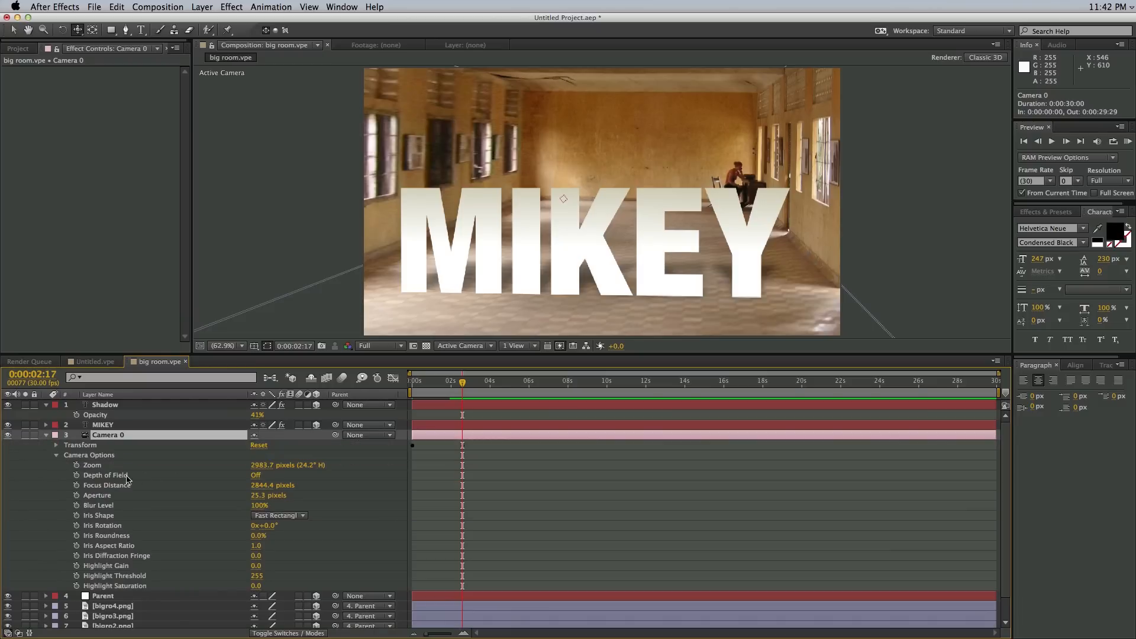
click(254, 475)
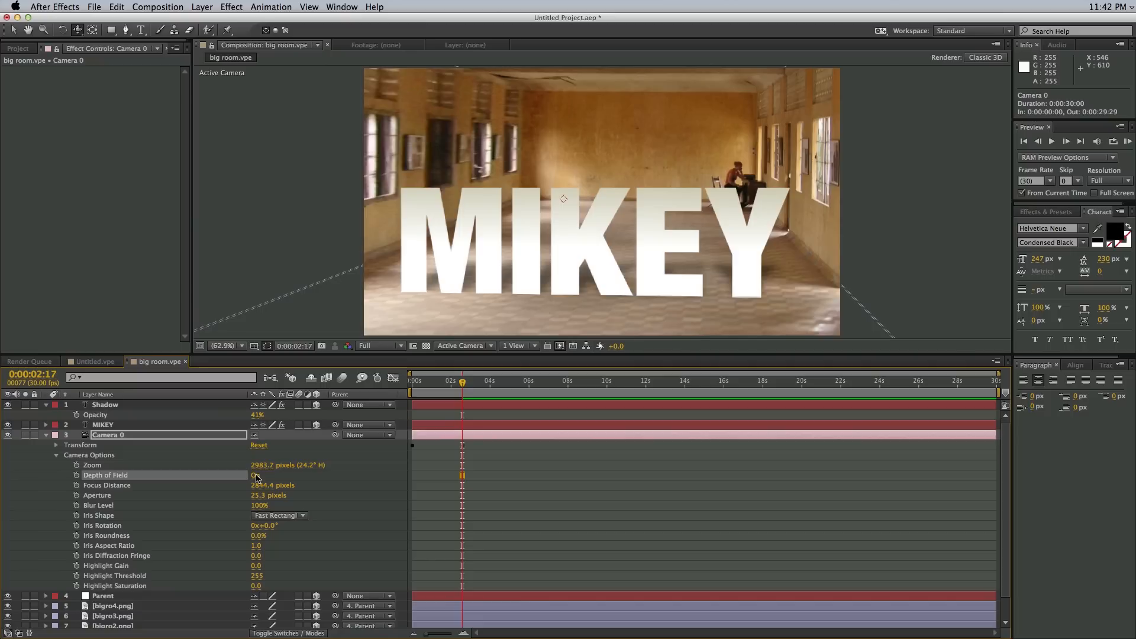
click(255, 475)
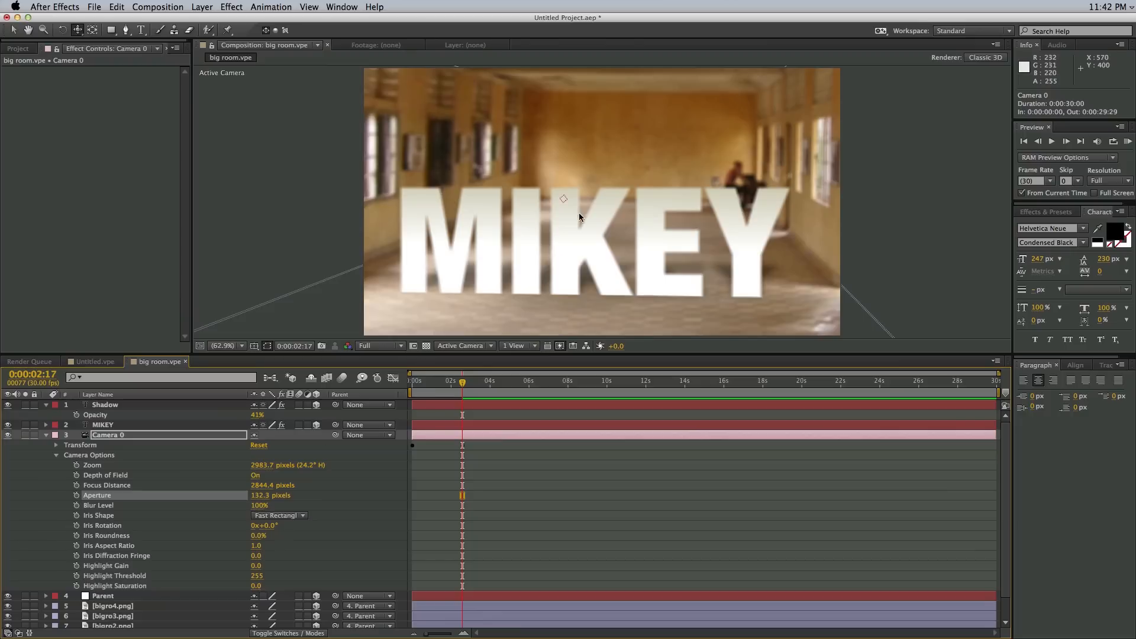
mouse_move(667, 223)
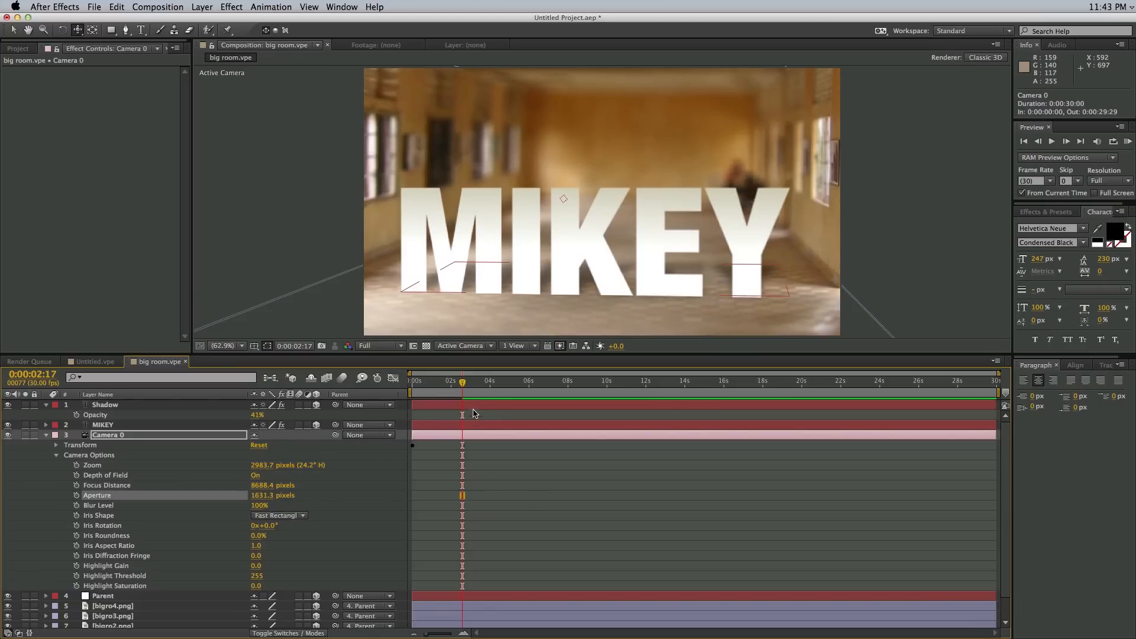
click(412, 380)
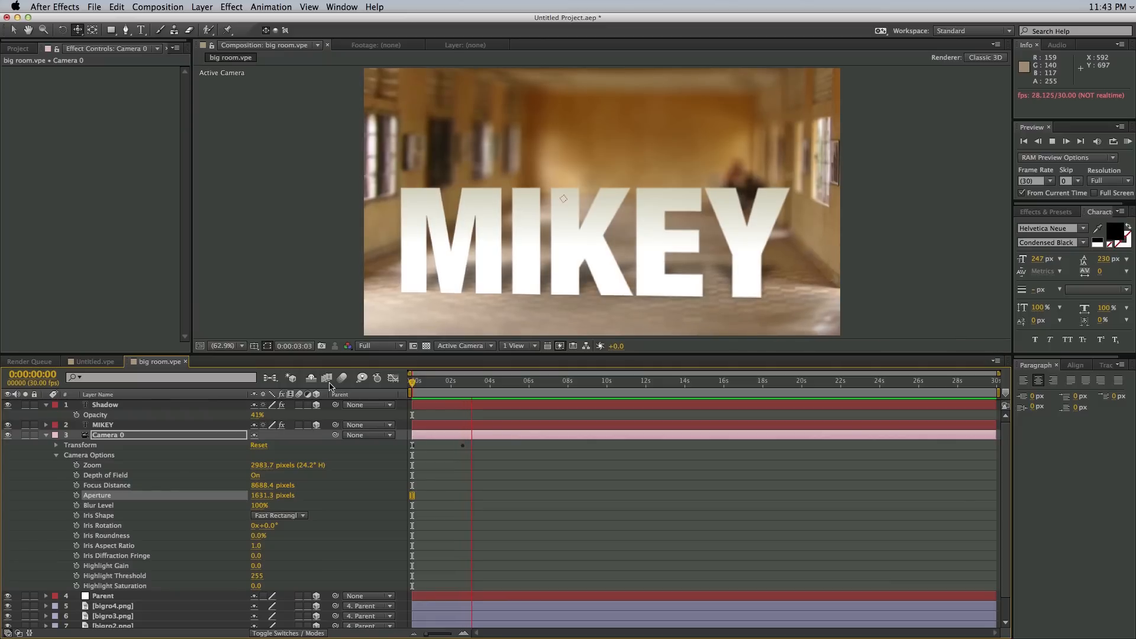
Step: Replay the camera move preview to check the blurred far wall and close-up MIKEY letters
click(416, 380)
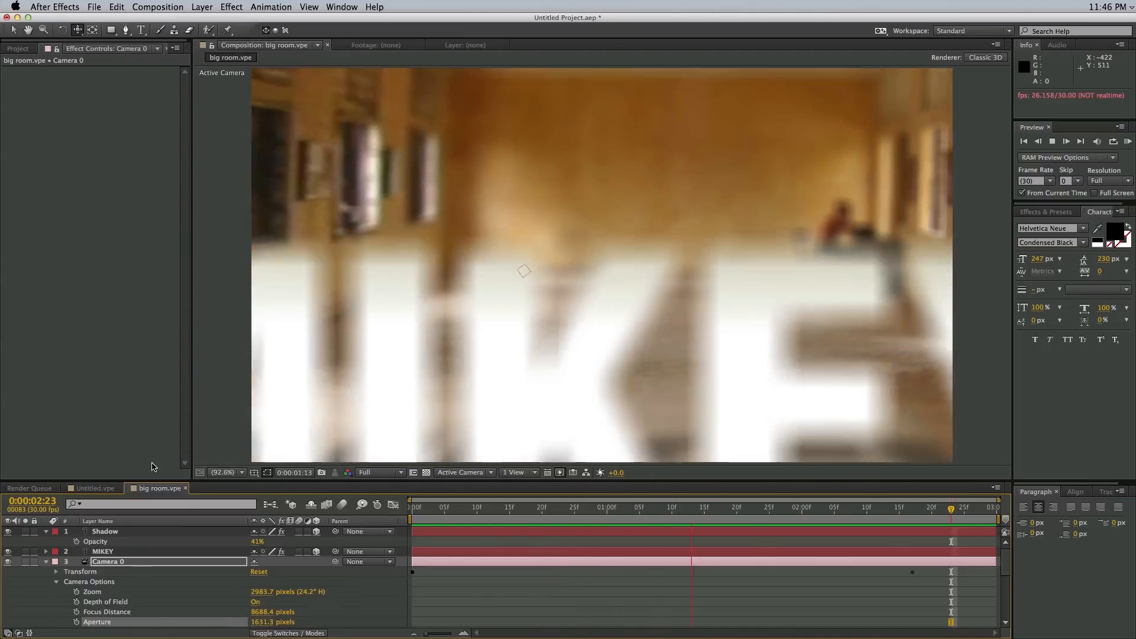
click(481, 506)
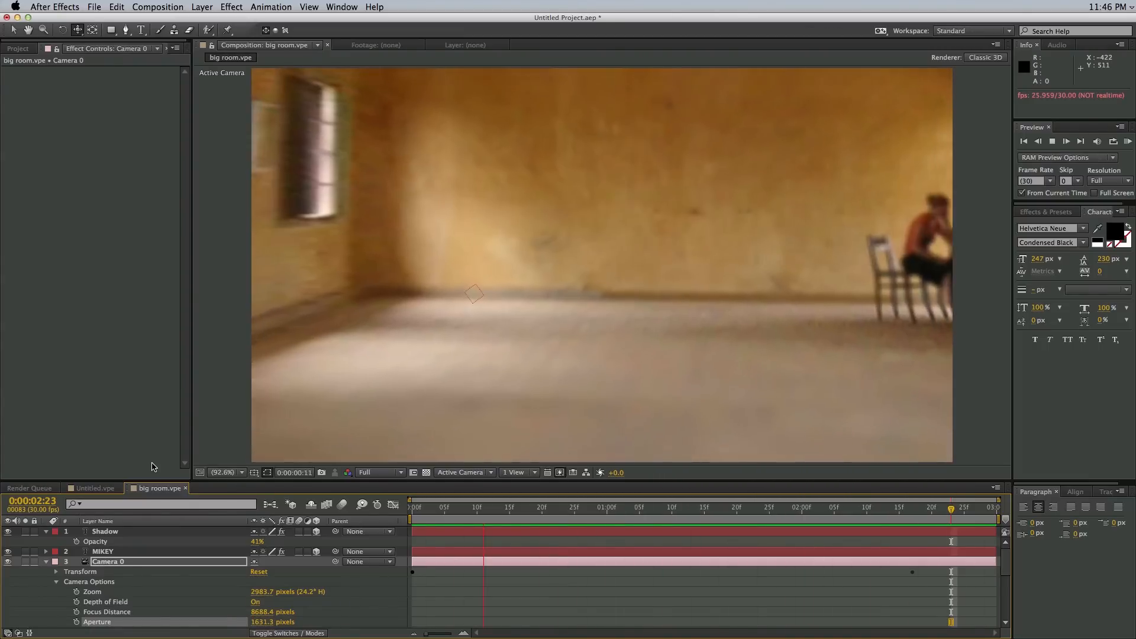